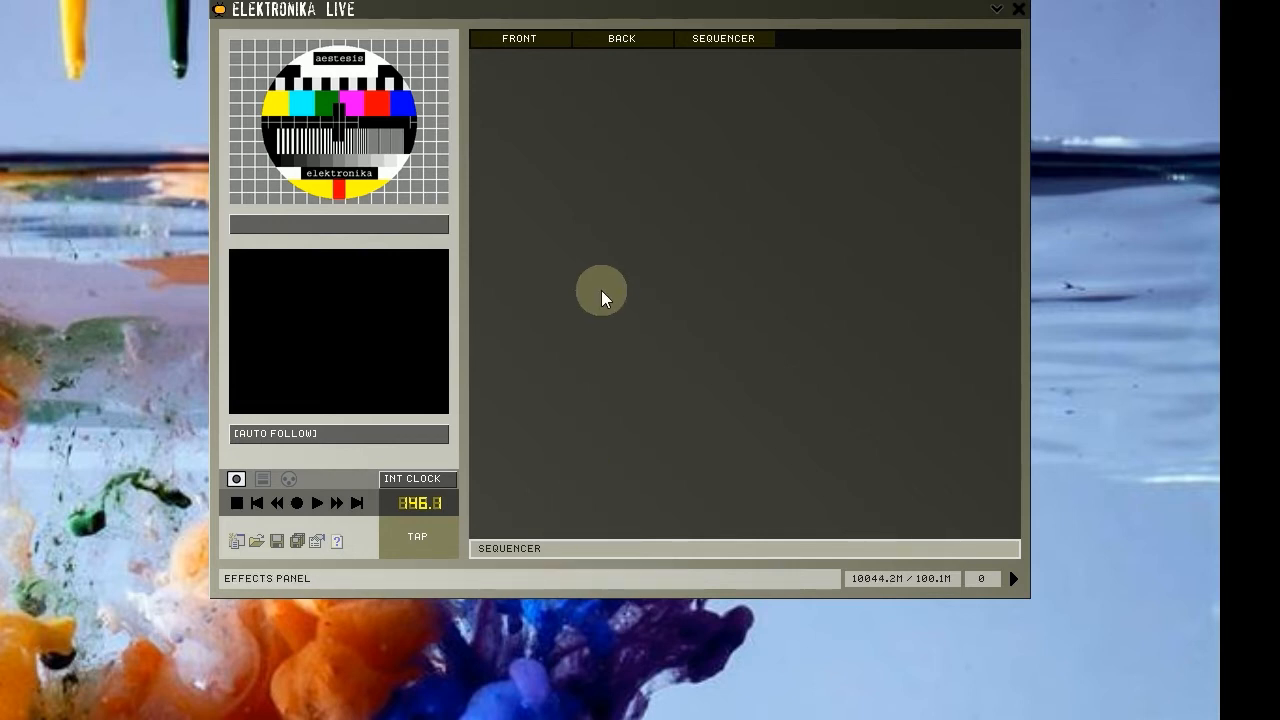
Show the Add Module category submenu from the empty rack's context menu.
{"action": "right_click", "coordinate": [601, 296]}
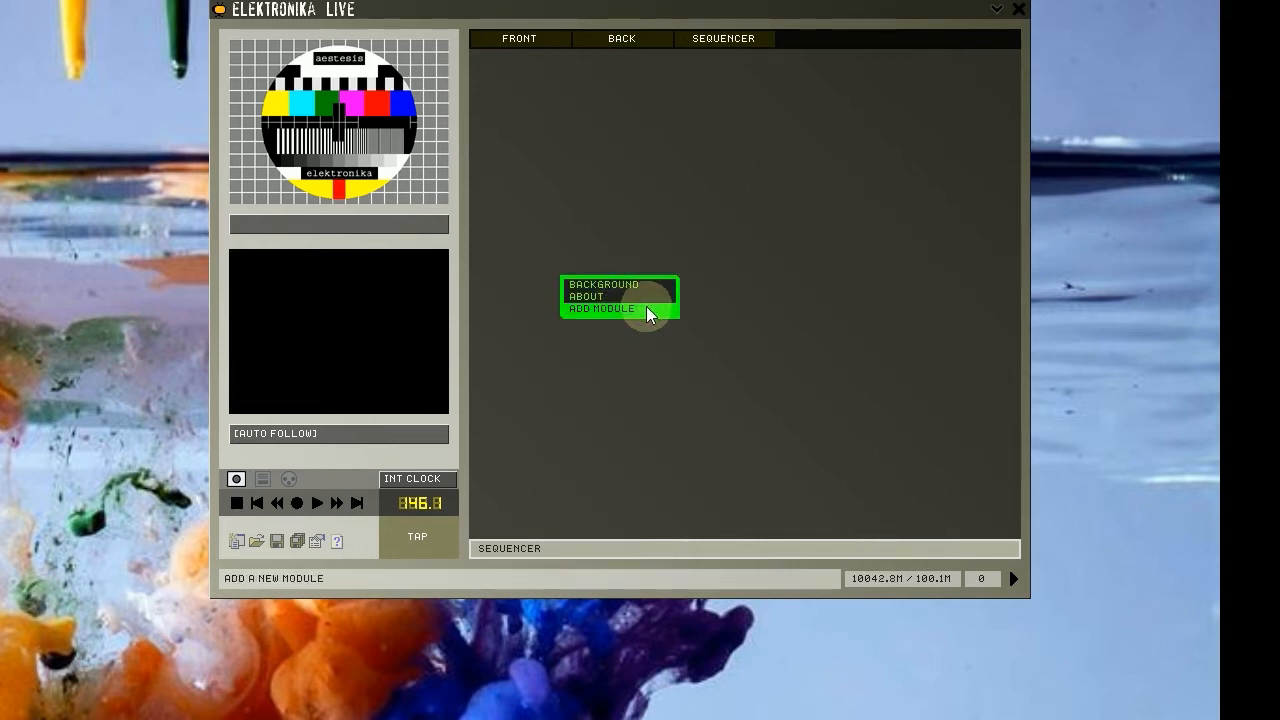
{"action": "left_click", "coordinate": [601, 308]}
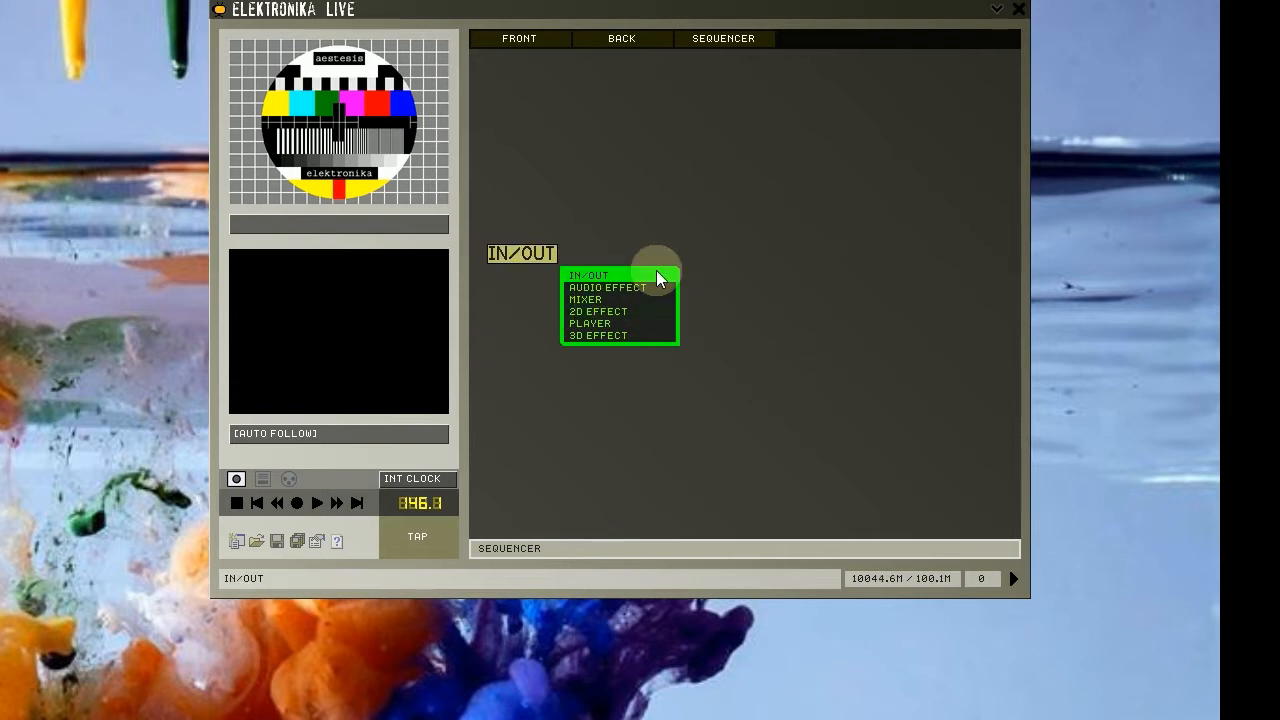
{"action": "mouse_move", "coordinate": [672, 283]}
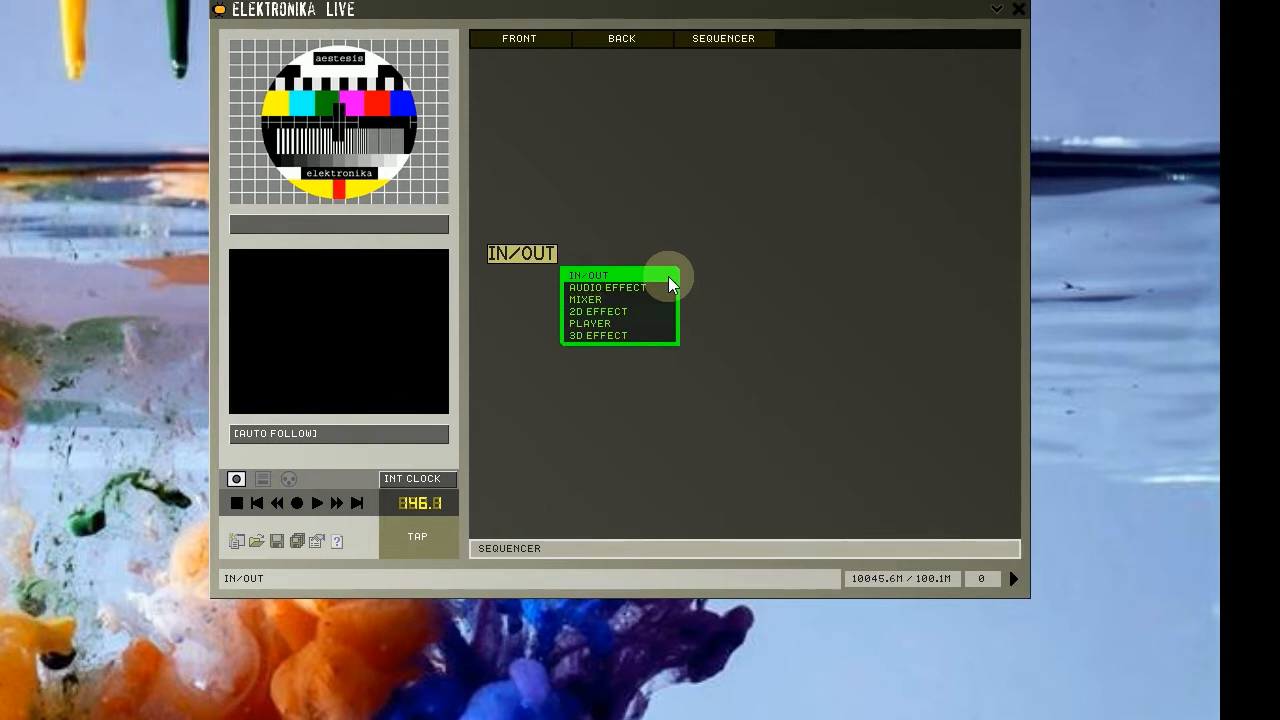
{"action": "mouse_move", "coordinate": [666, 290]}
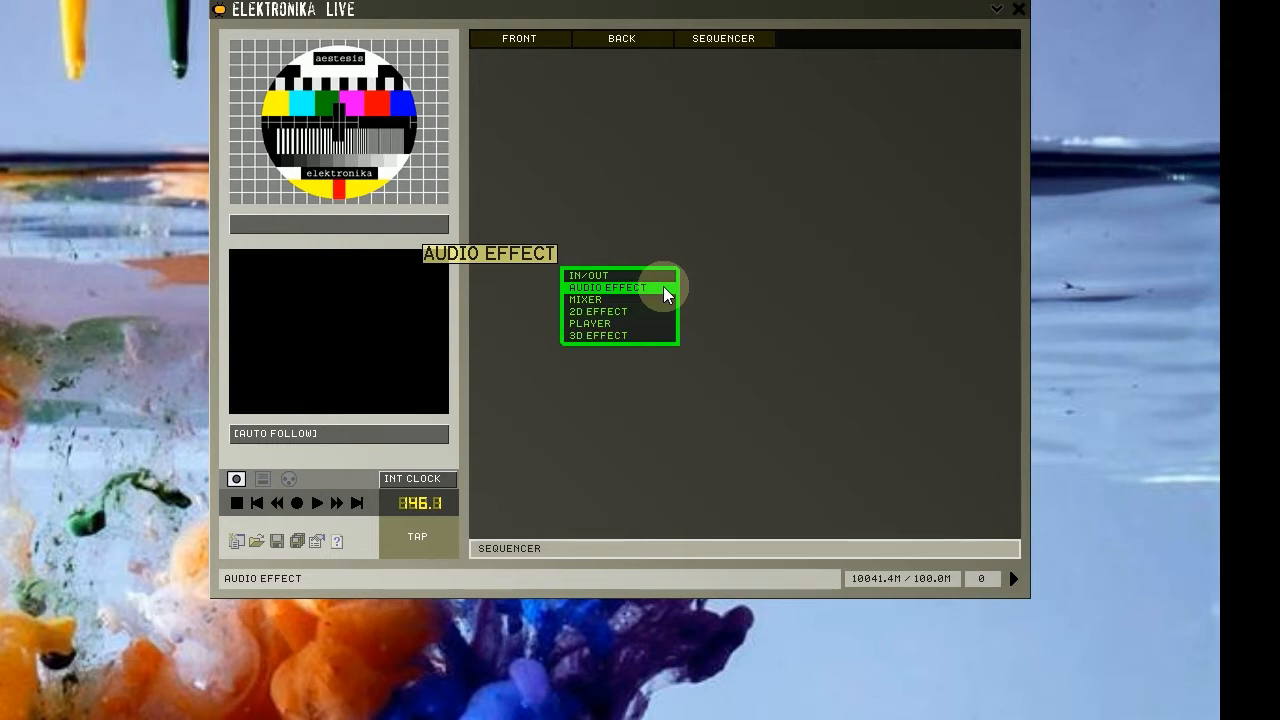
{"action": "mouse_move", "coordinate": [660, 300]}
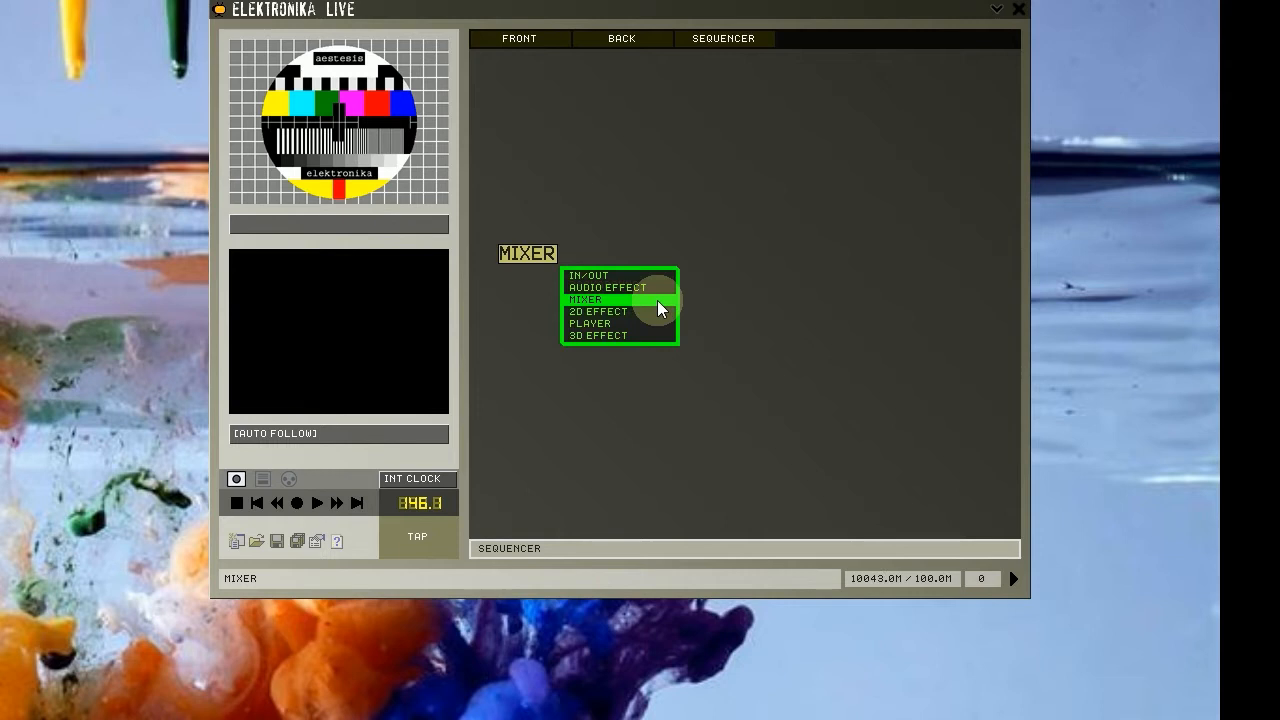
{"action": "mouse_move", "coordinate": [658, 311]}
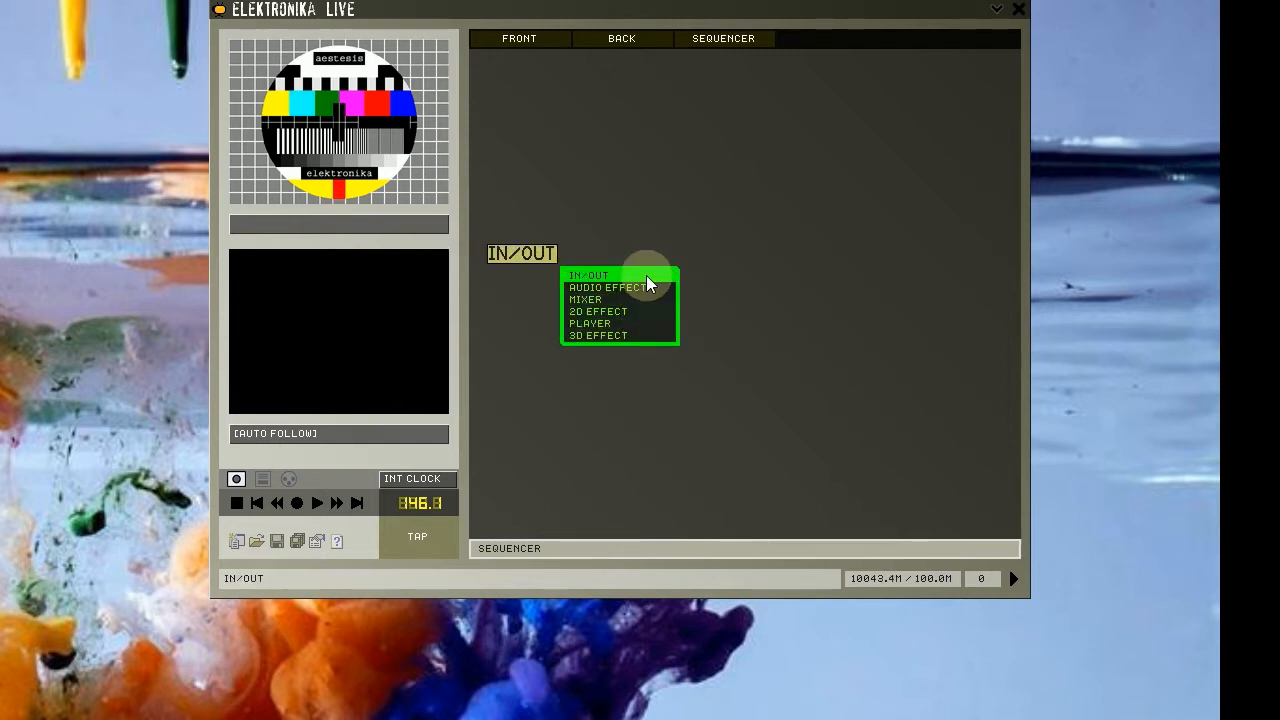
Insert a VIDEO OUT module from the IN/OUT category into the rack.
{"action": "left_click", "coordinate": [589, 275]}
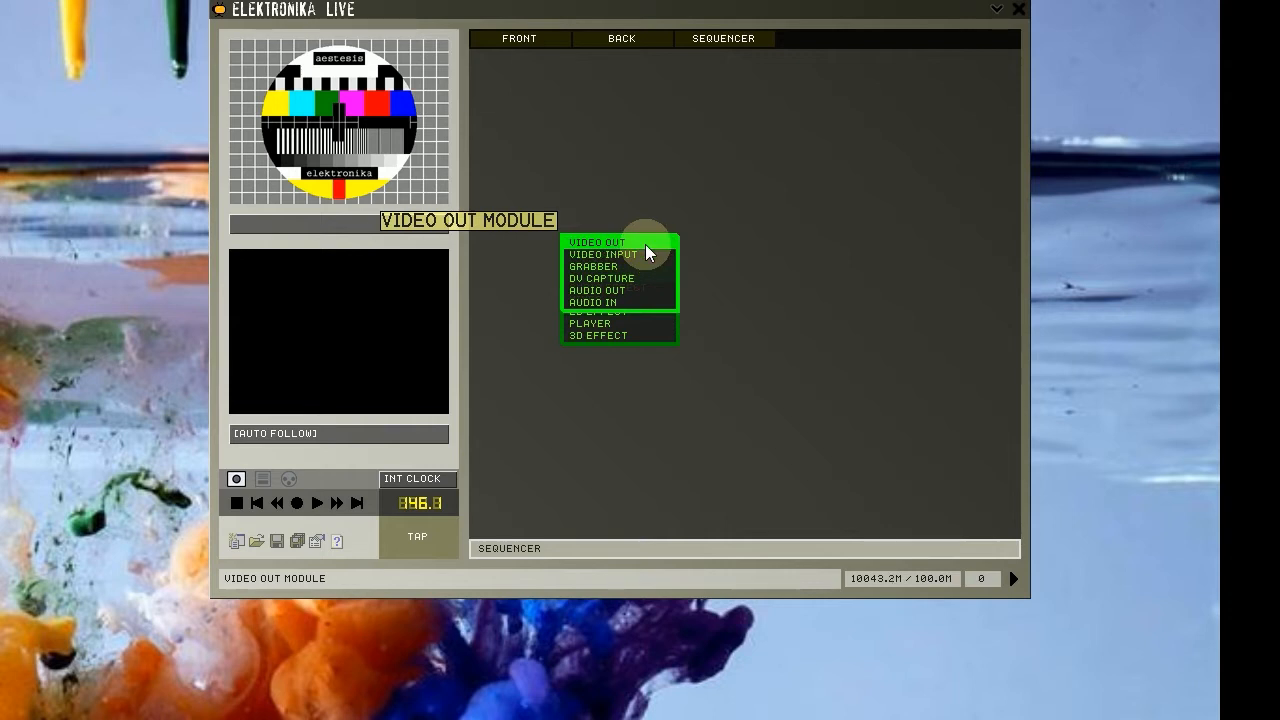
{"action": "left_click", "coordinate": [596, 242]}
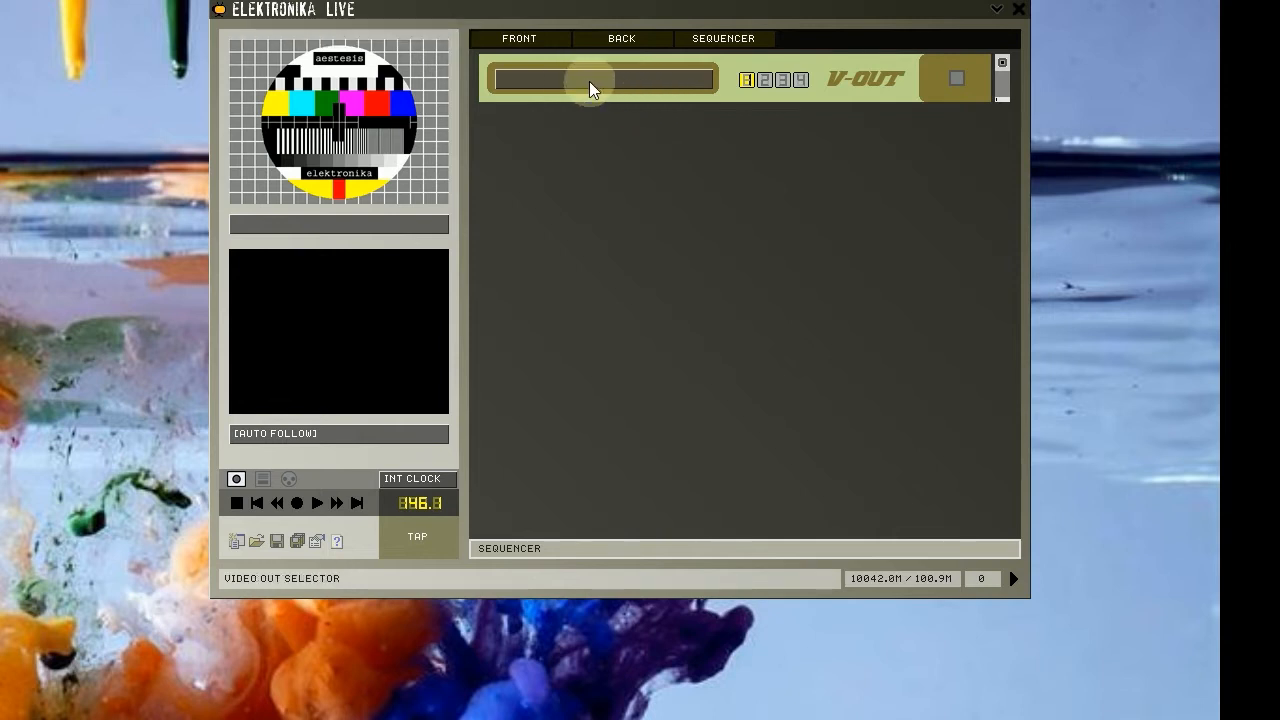
Open the V-Out module's list of video output destinations.
{"action": "left_click", "coordinate": [600, 77]}
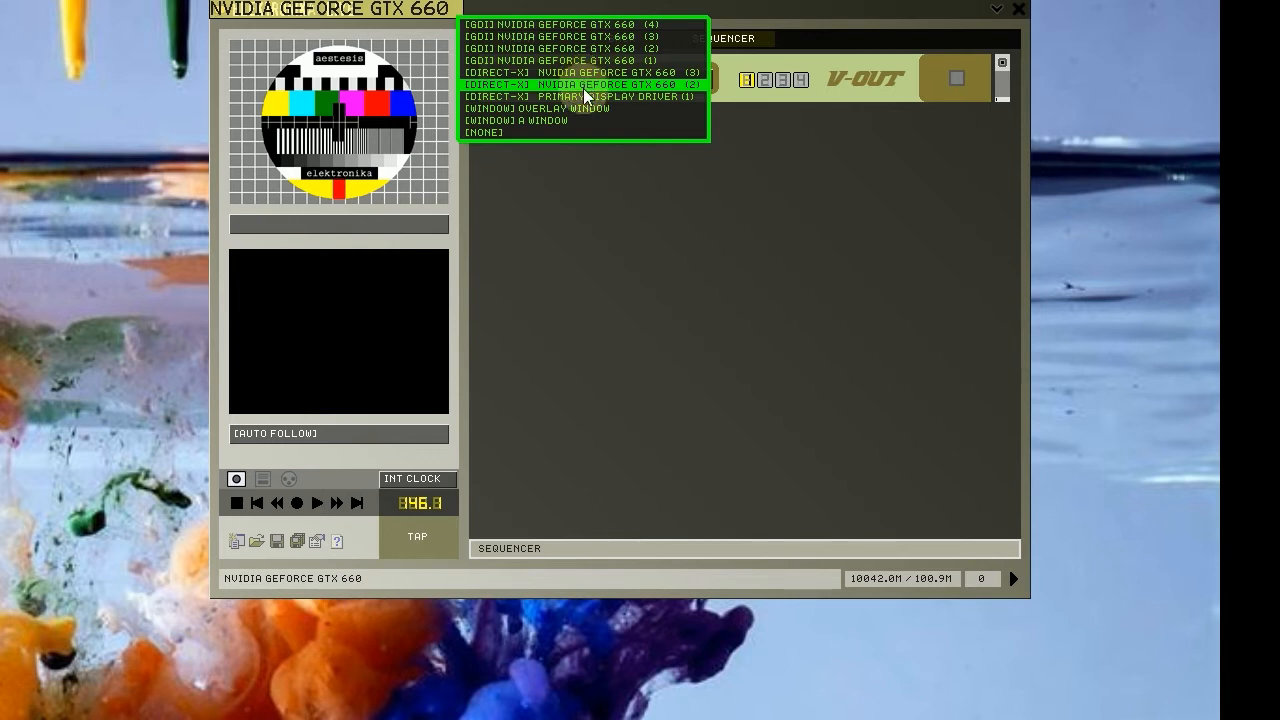
{"action": "mouse_move", "coordinate": [540, 108]}
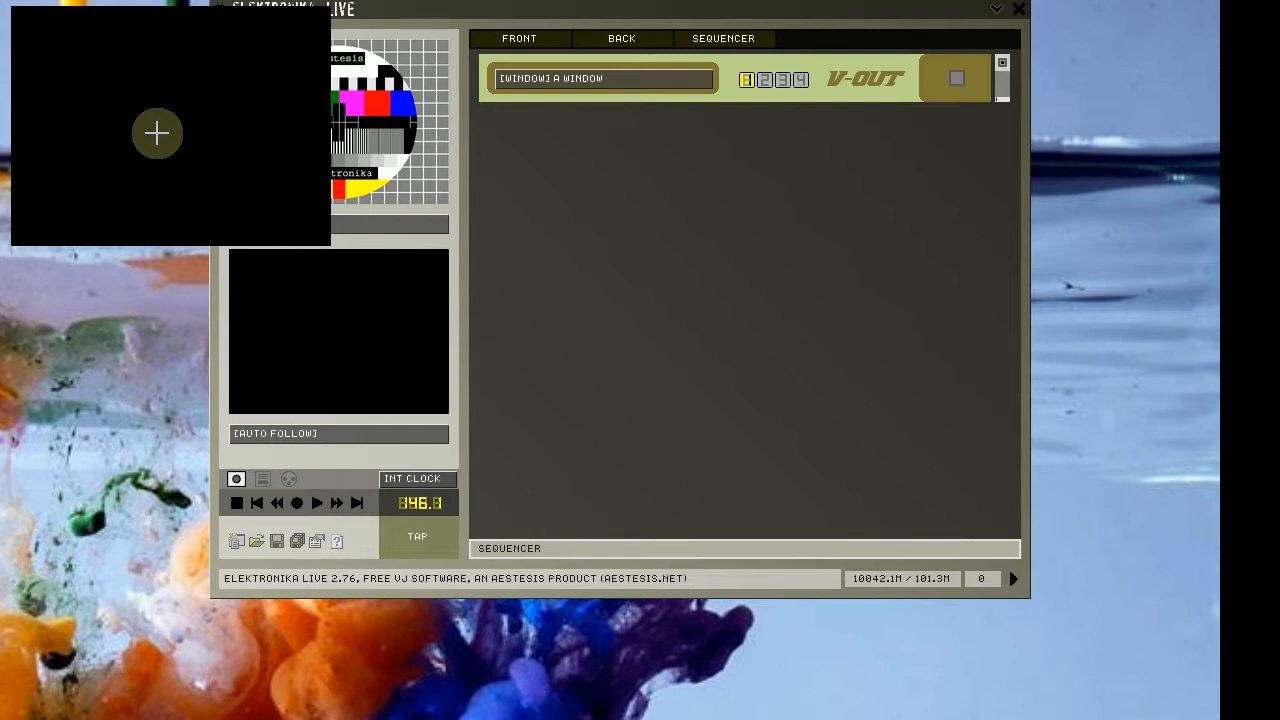
{"action": "mouse_move", "coordinate": [137, 101]}
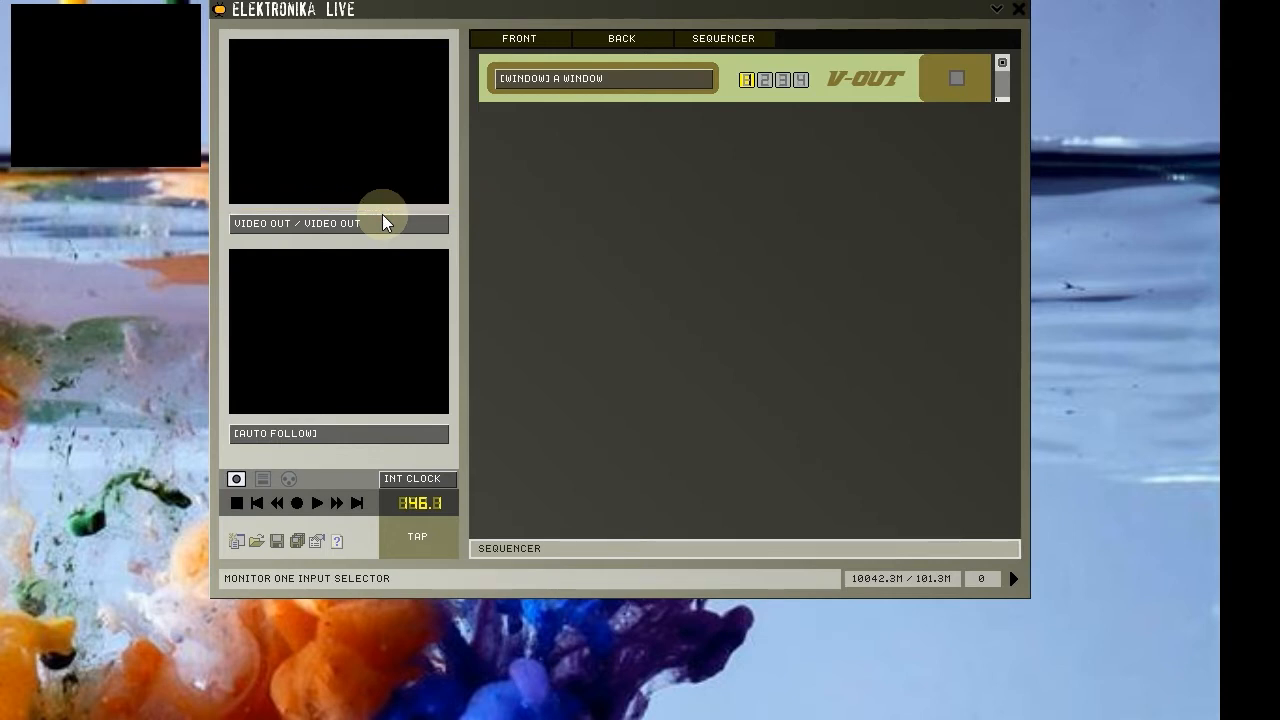
{"action": "mouse_move", "coordinate": [818, 167]}
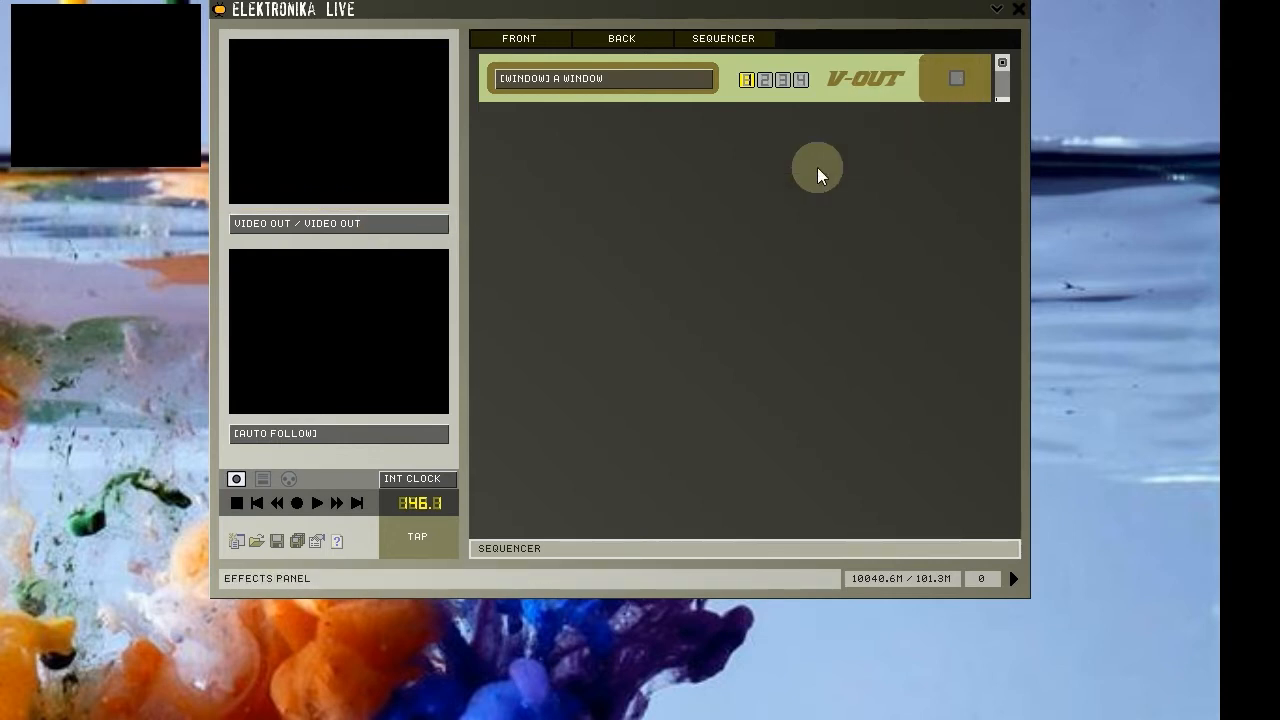
{"action": "mouse_move", "coordinate": [630, 250]}
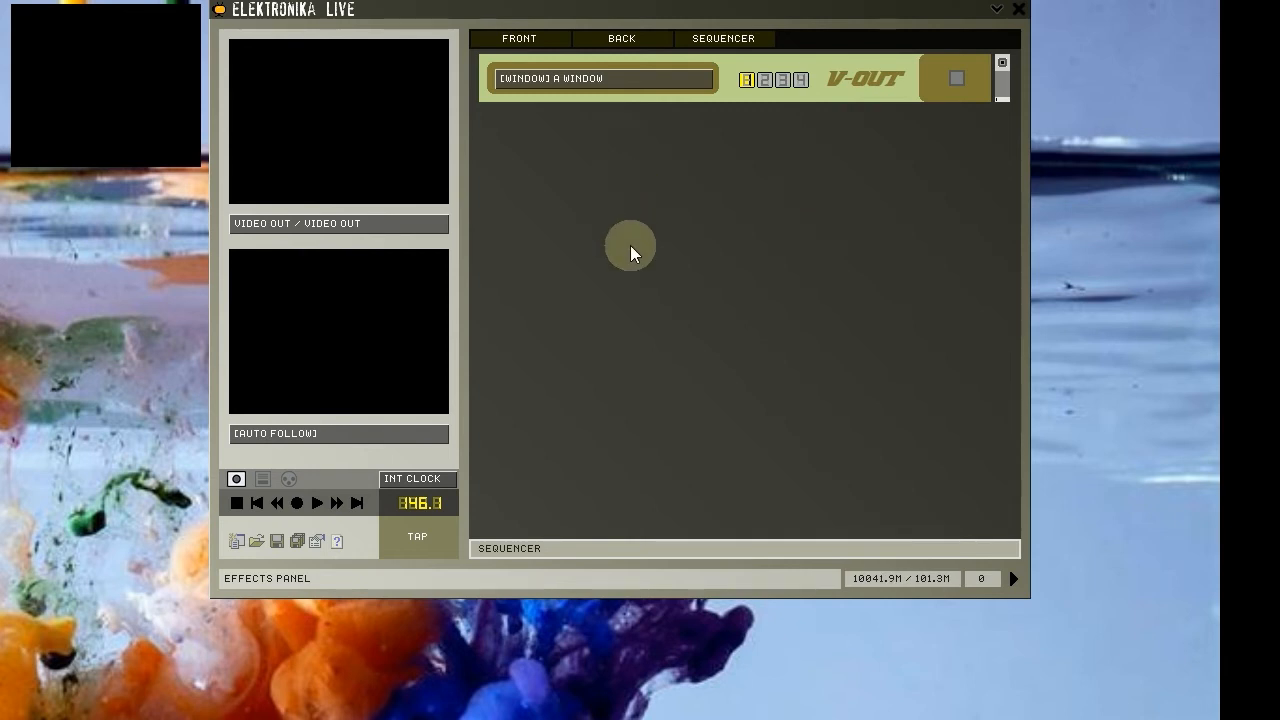
Show the PLAYER module category through the rack's Add Module submenu.
{"action": "right_click", "coordinate": [632, 247]}
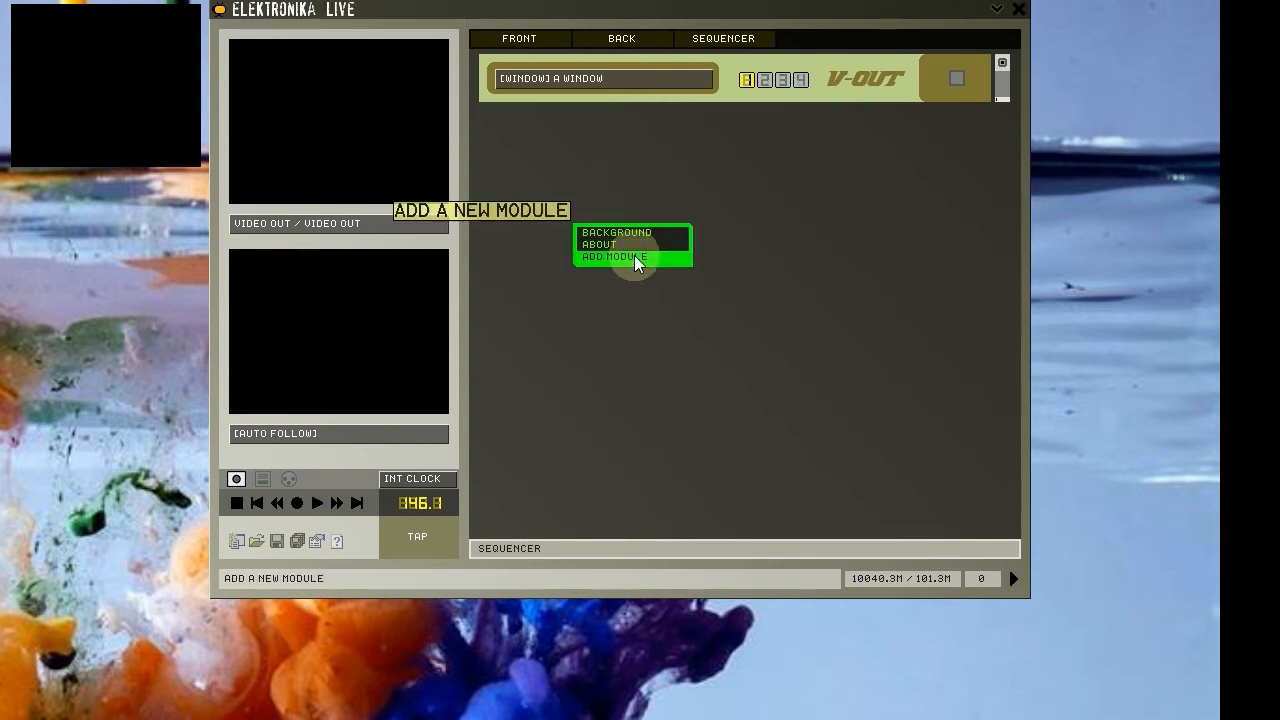
{"action": "left_click", "coordinate": [615, 257]}
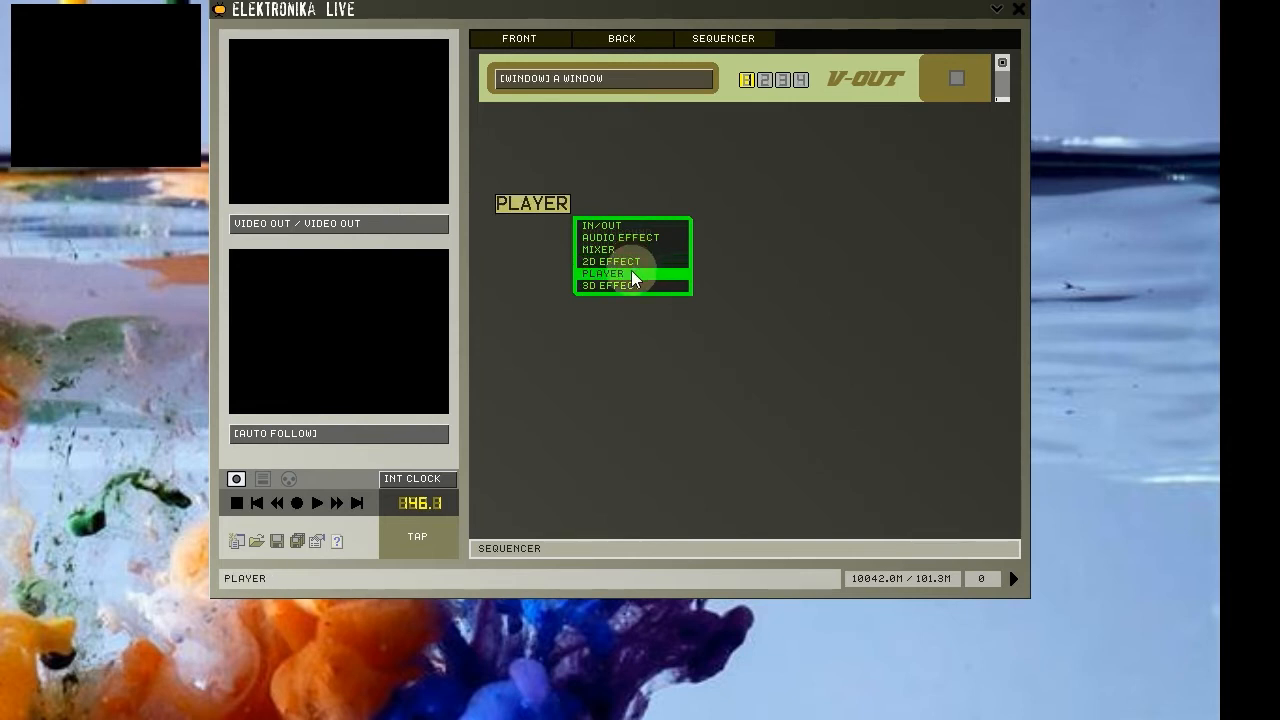
{"action": "left_click", "coordinate": [602, 273]}
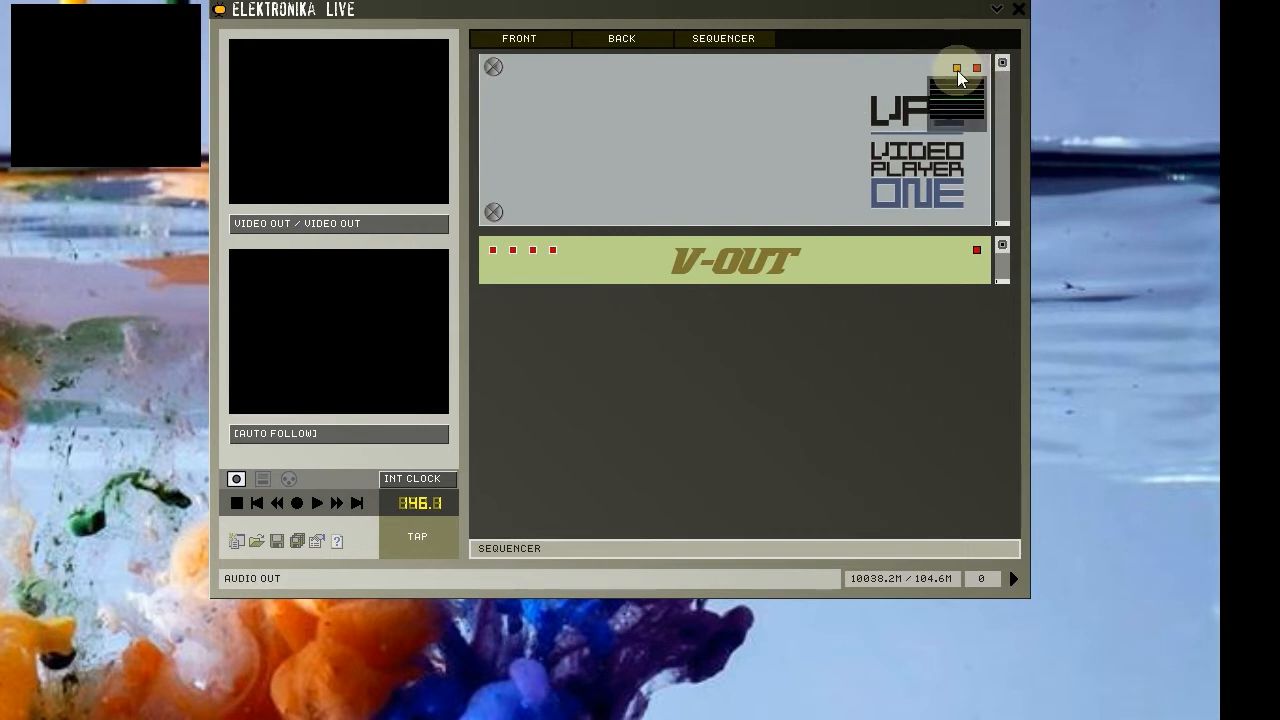
Inspect Video Player One's output connection options to wire it to V-OUT.
{"action": "left_click", "coordinate": [977, 68]}
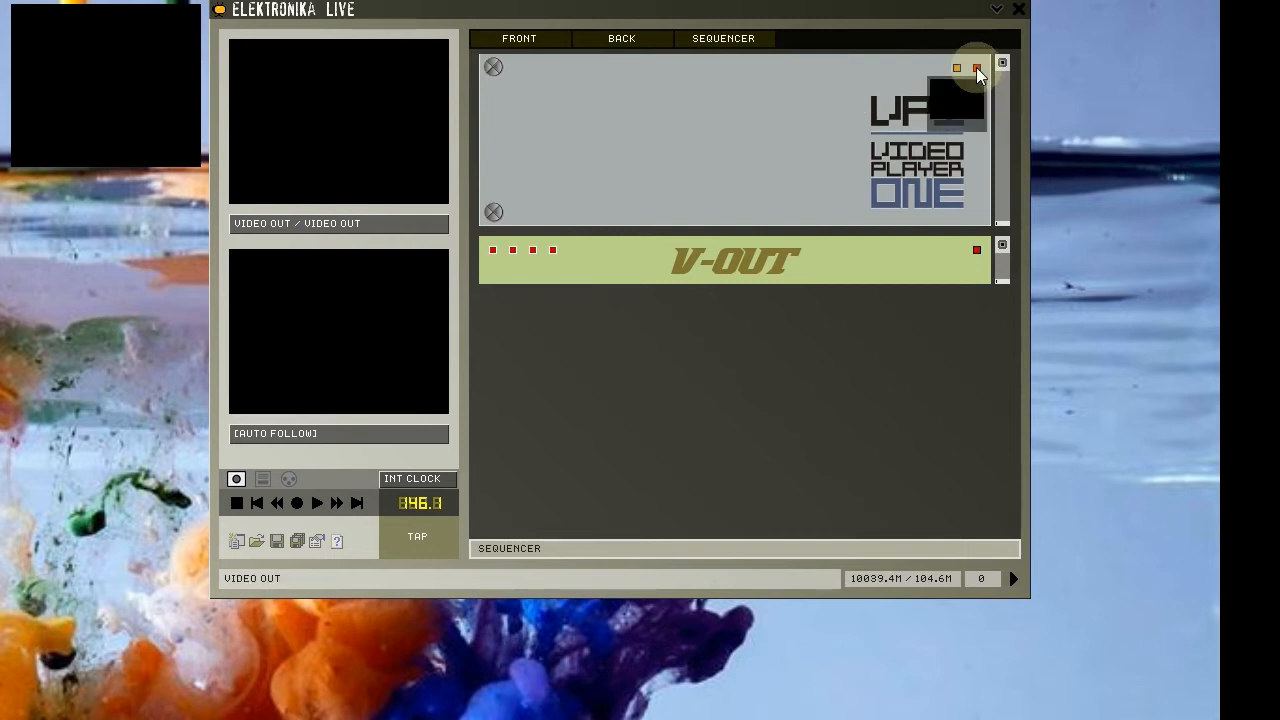
{"action": "left_click", "coordinate": [956, 67]}
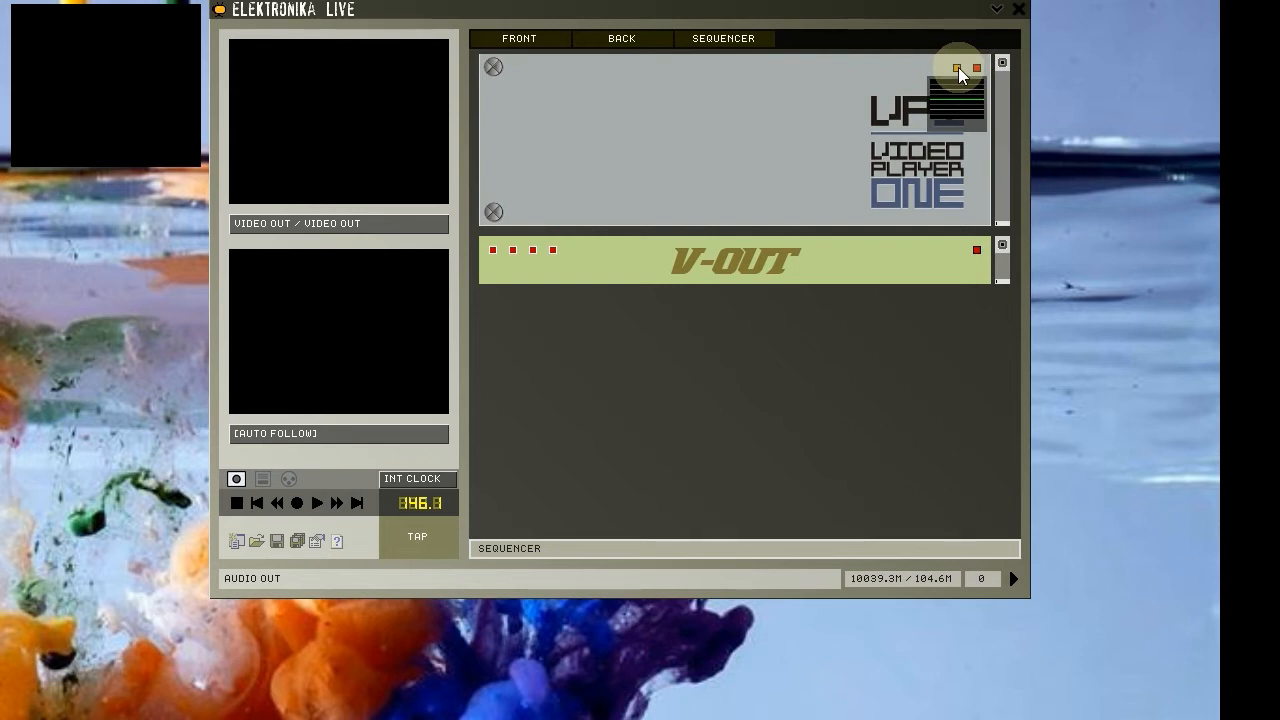
{"action": "left_click", "coordinate": [956, 67]}
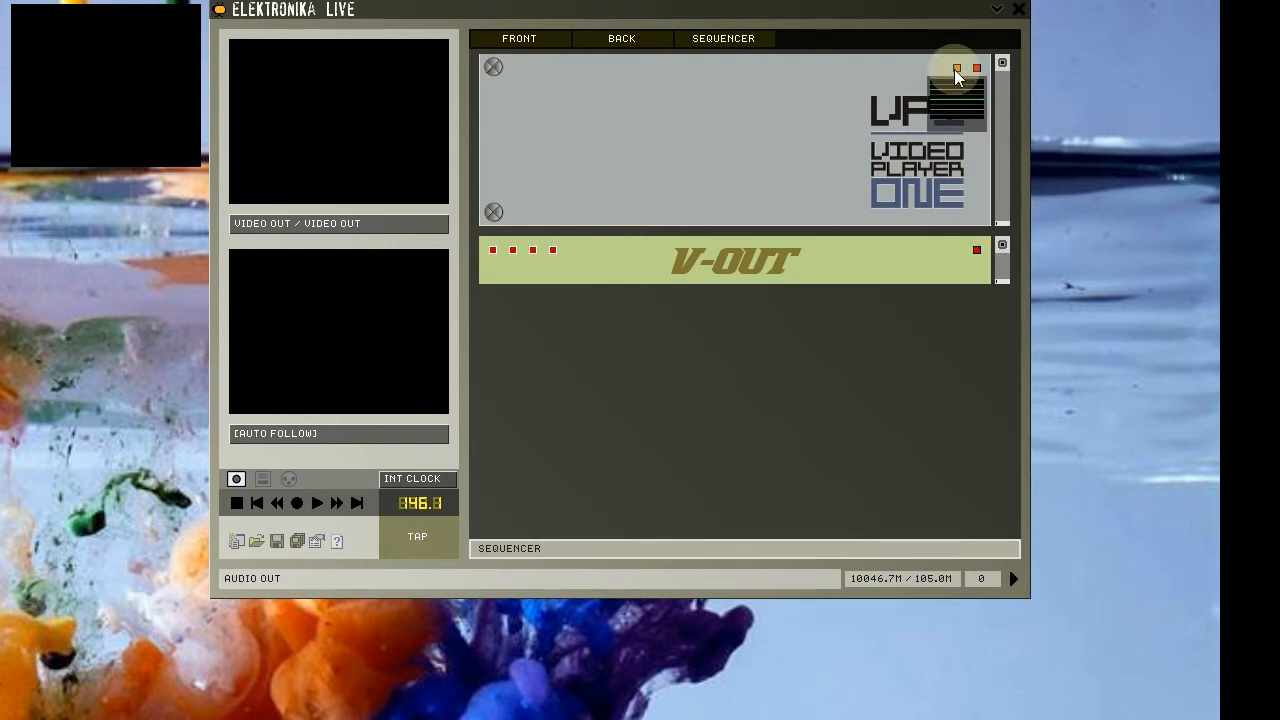
{"action": "mouse_move", "coordinate": [955, 75]}
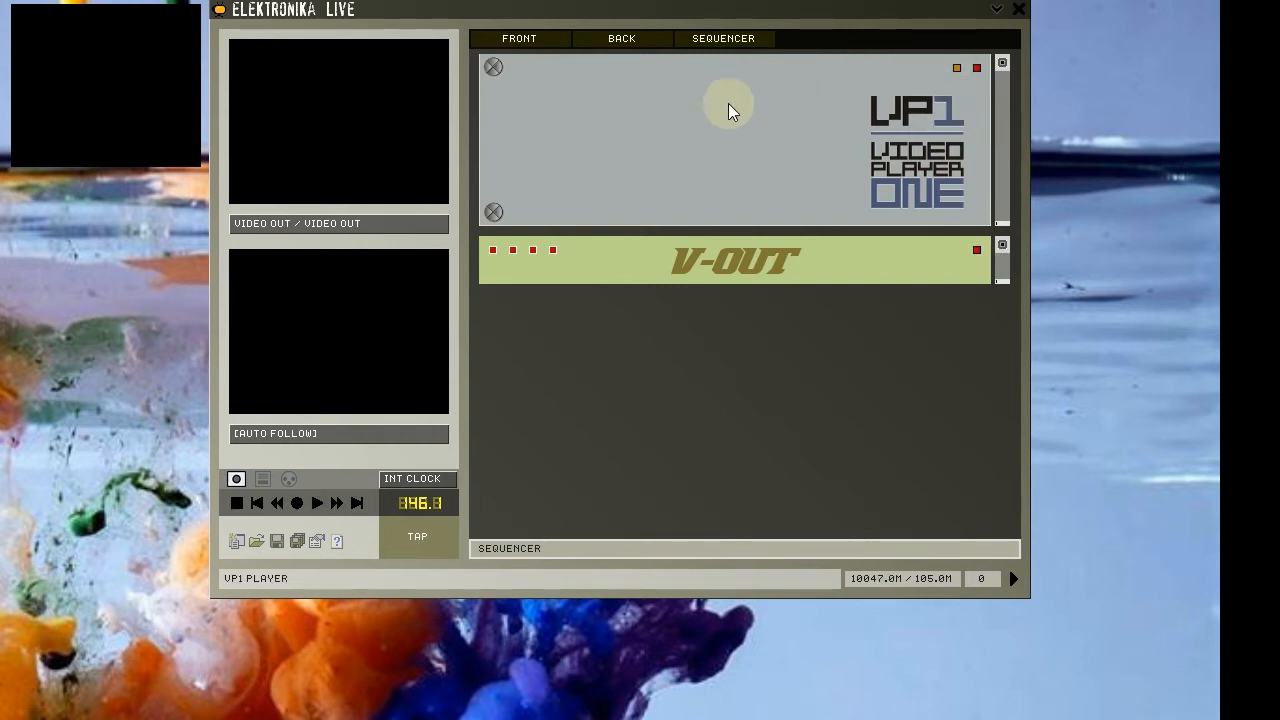
{"action": "mouse_move", "coordinate": [670, 130]}
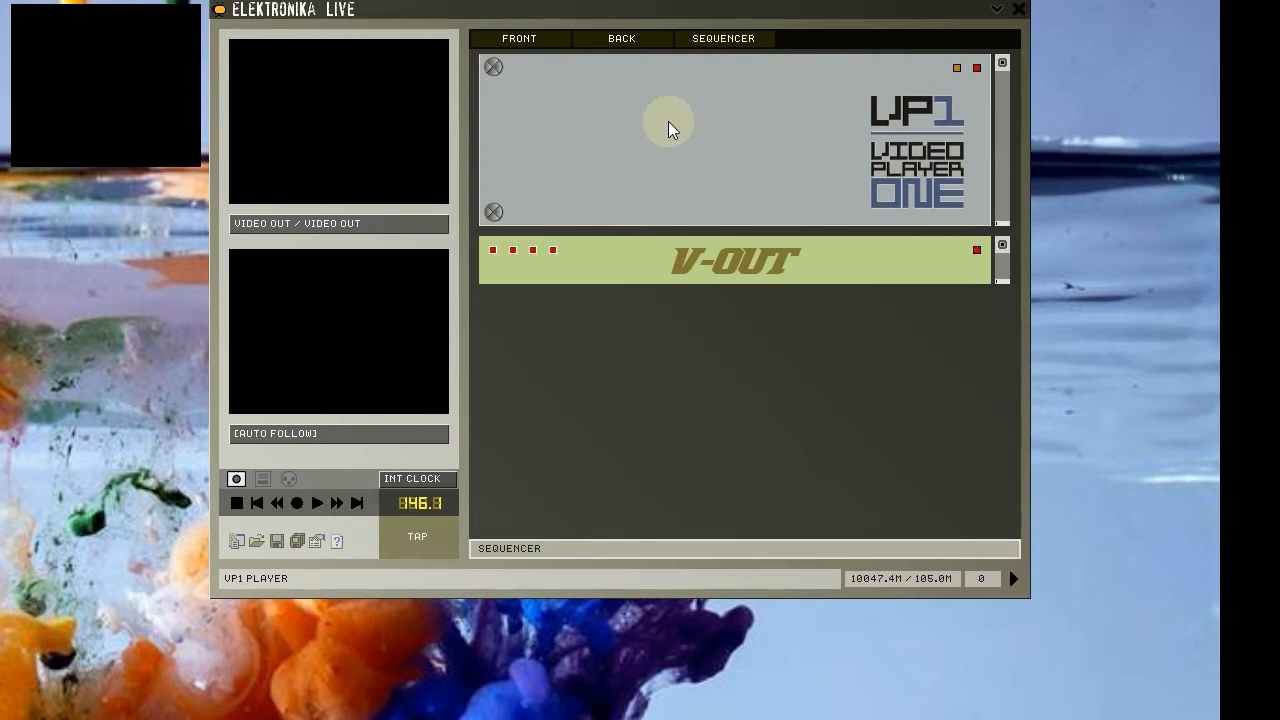
{"action": "mouse_move", "coordinate": [603, 162]}
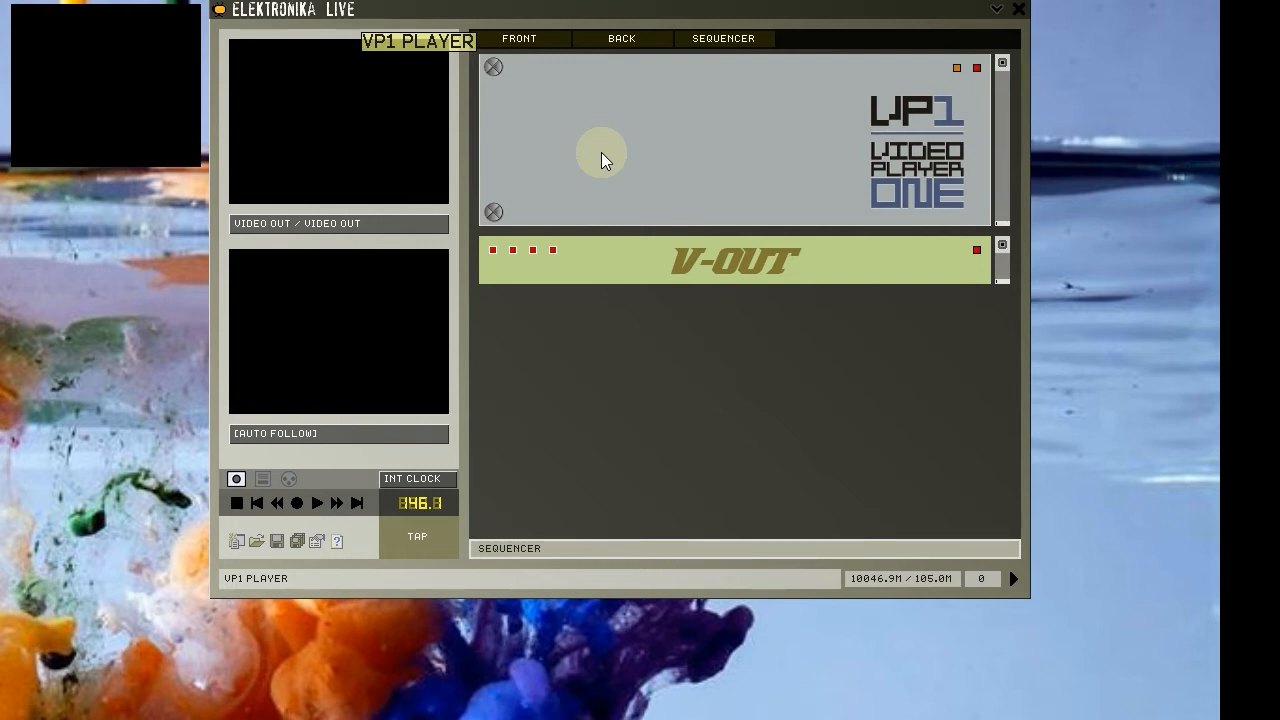
{"action": "mouse_move", "coordinate": [560, 90]}
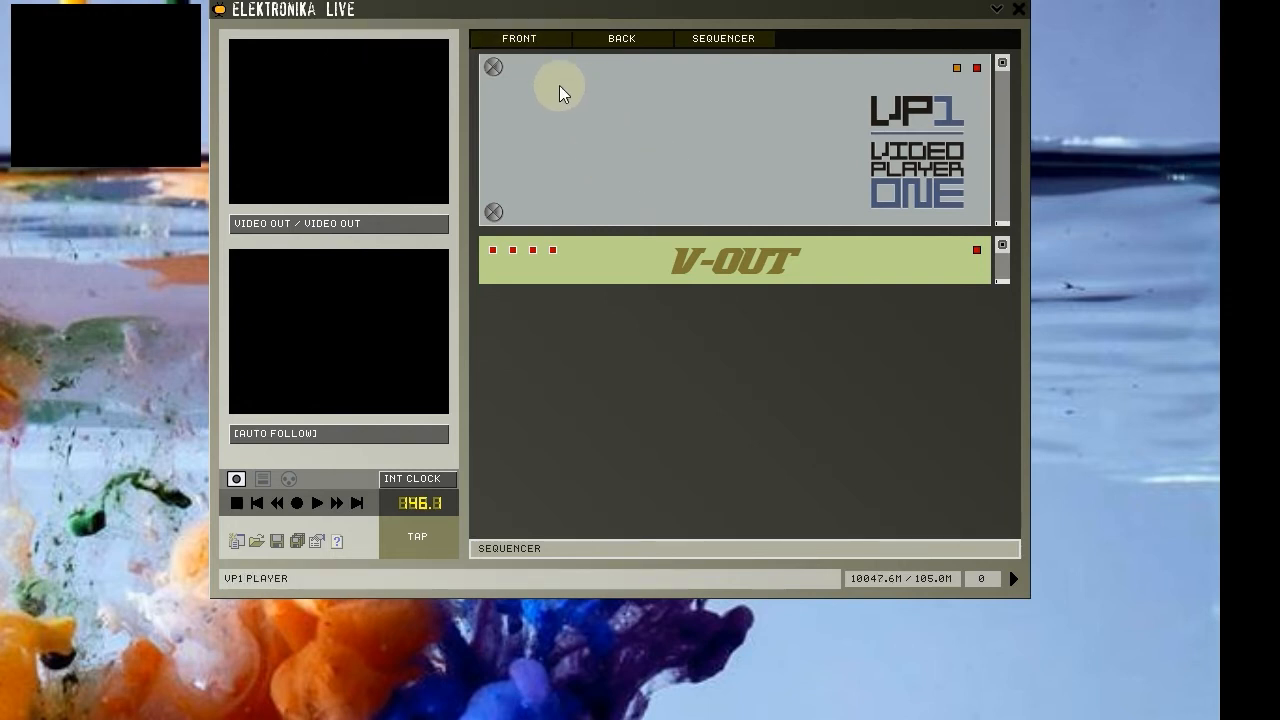
{"action": "mouse_move", "coordinate": [520, 85]}
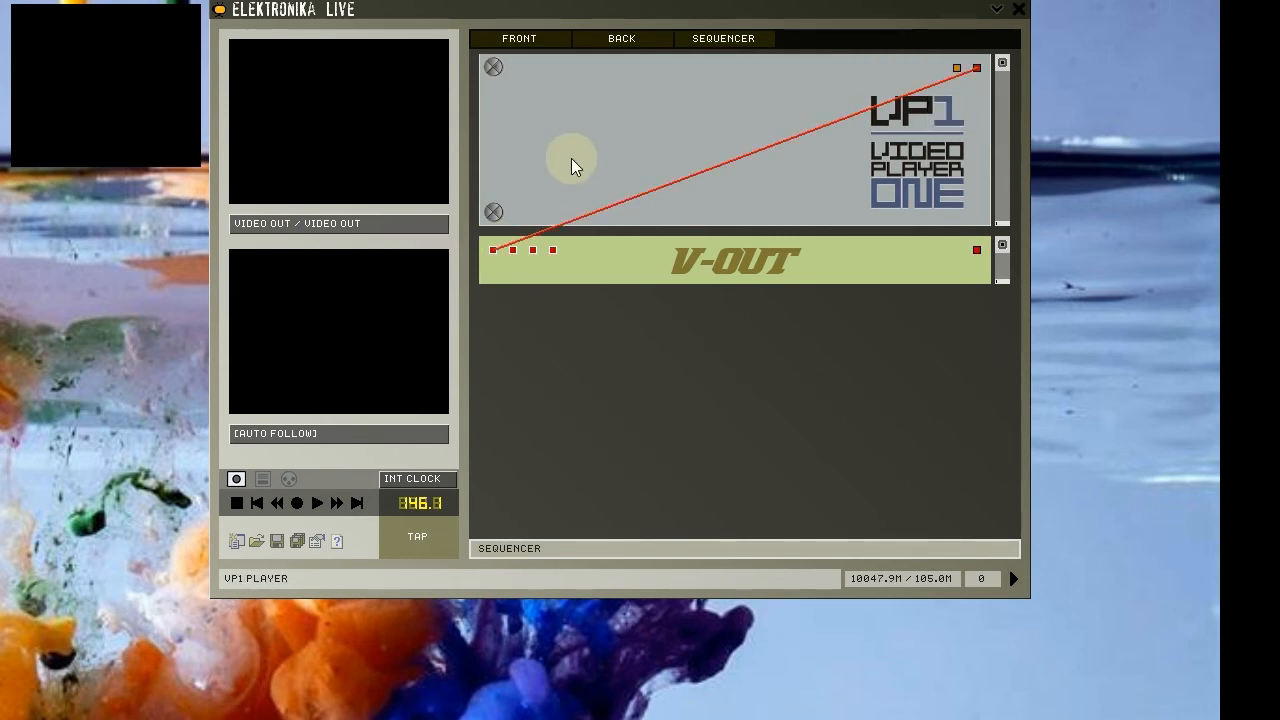
{"action": "mouse_move", "coordinate": [558, 67]}
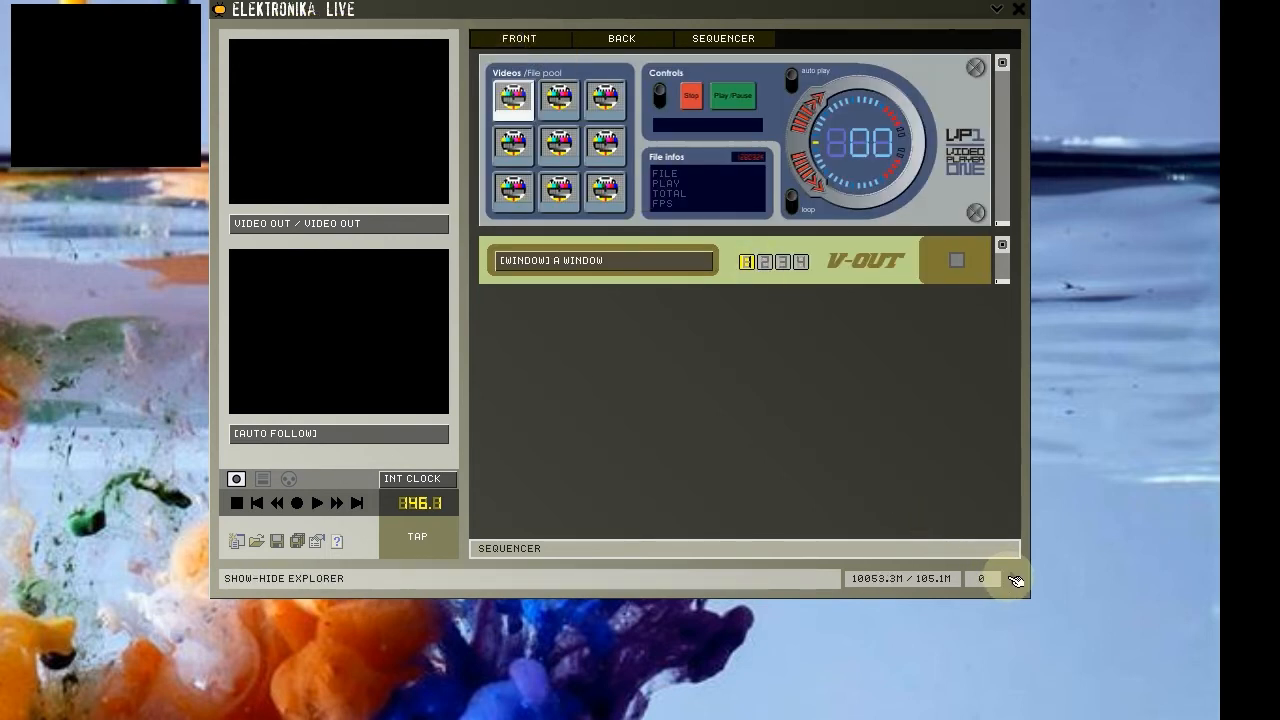
Open the file explorer on Alien 1 and select ALIEN-01-TUNNEL.AVI.
{"action": "left_click", "coordinate": [1013, 580]}
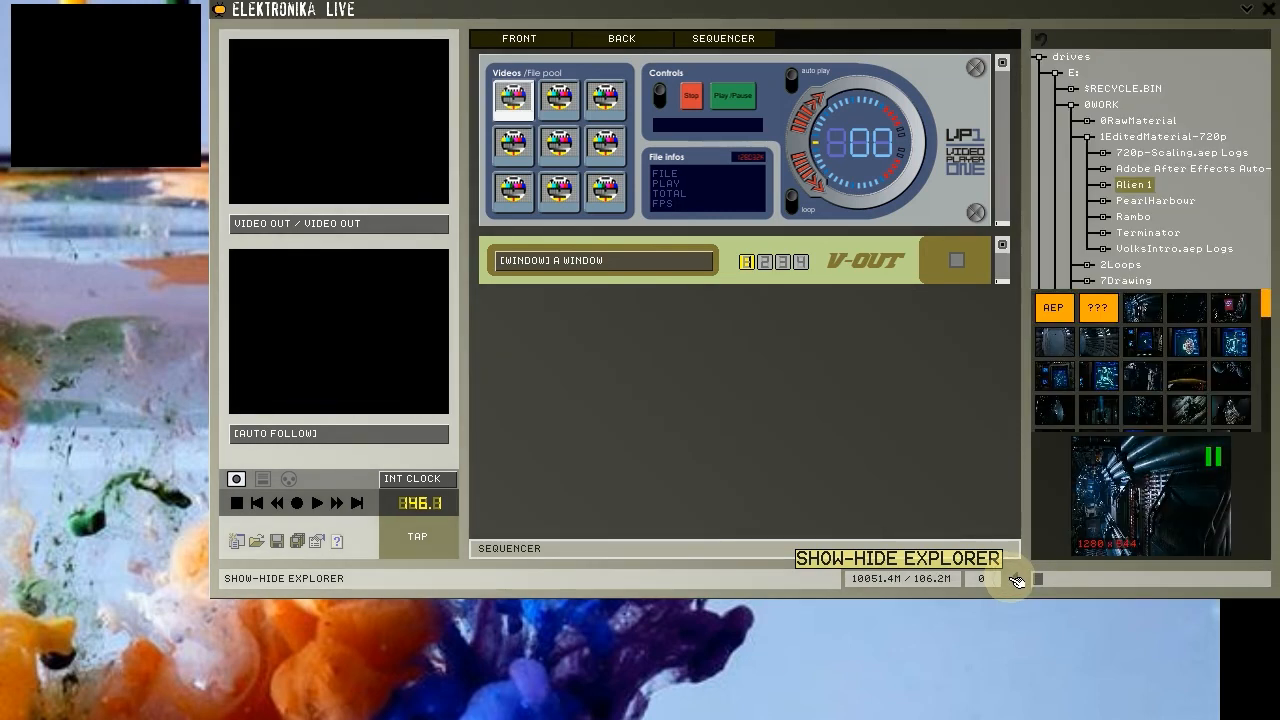
{"action": "left_click", "coordinate": [1013, 579]}
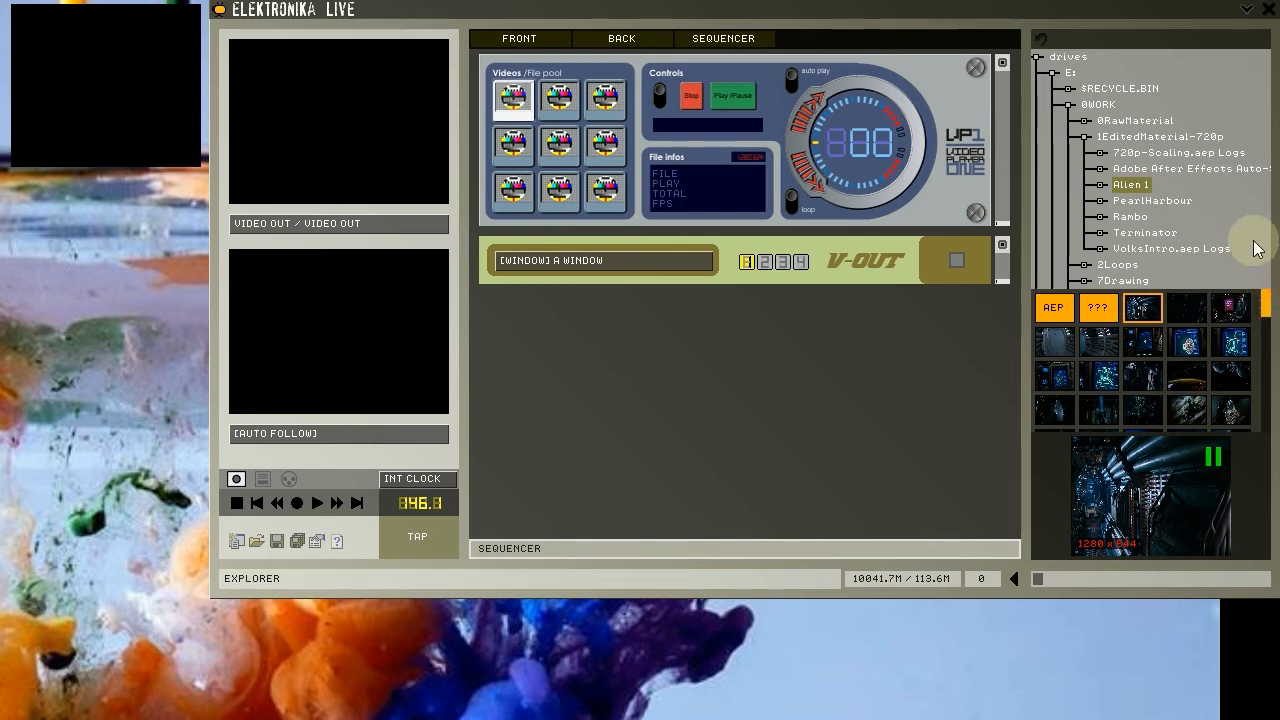
{"action": "left_click", "coordinate": [1142, 307]}
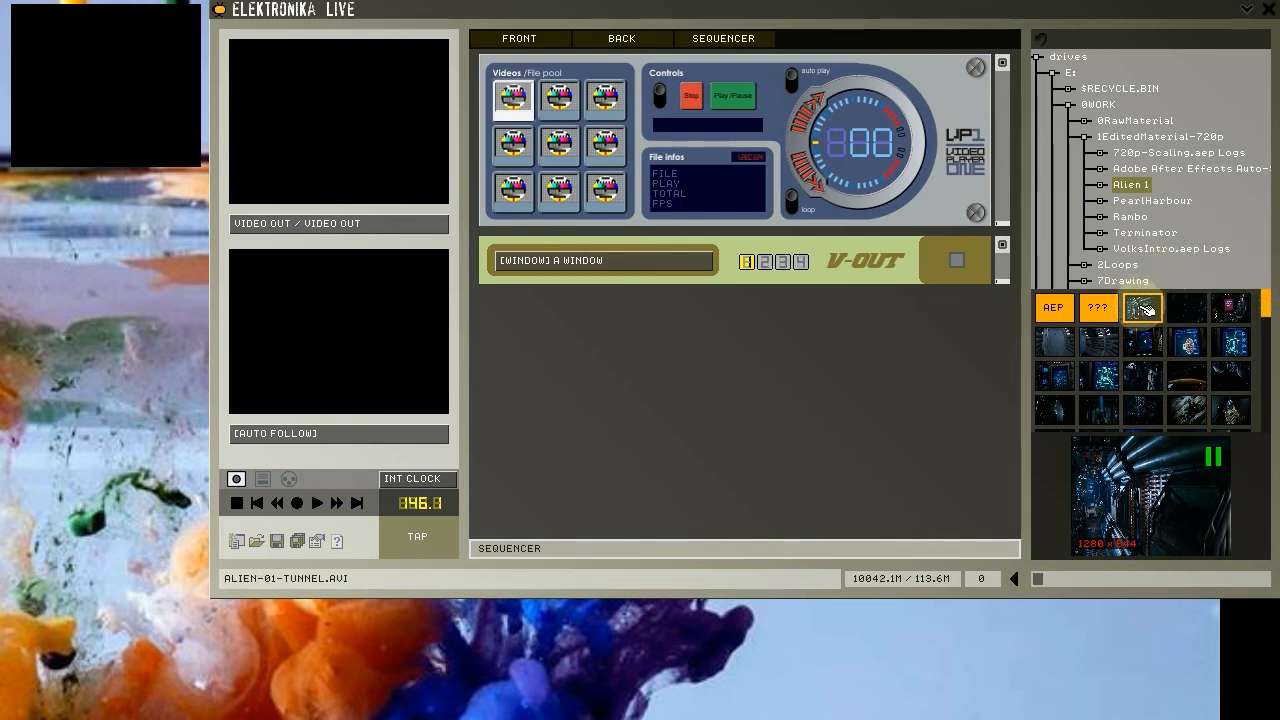
{"action": "mouse_move", "coordinate": [1140, 308]}
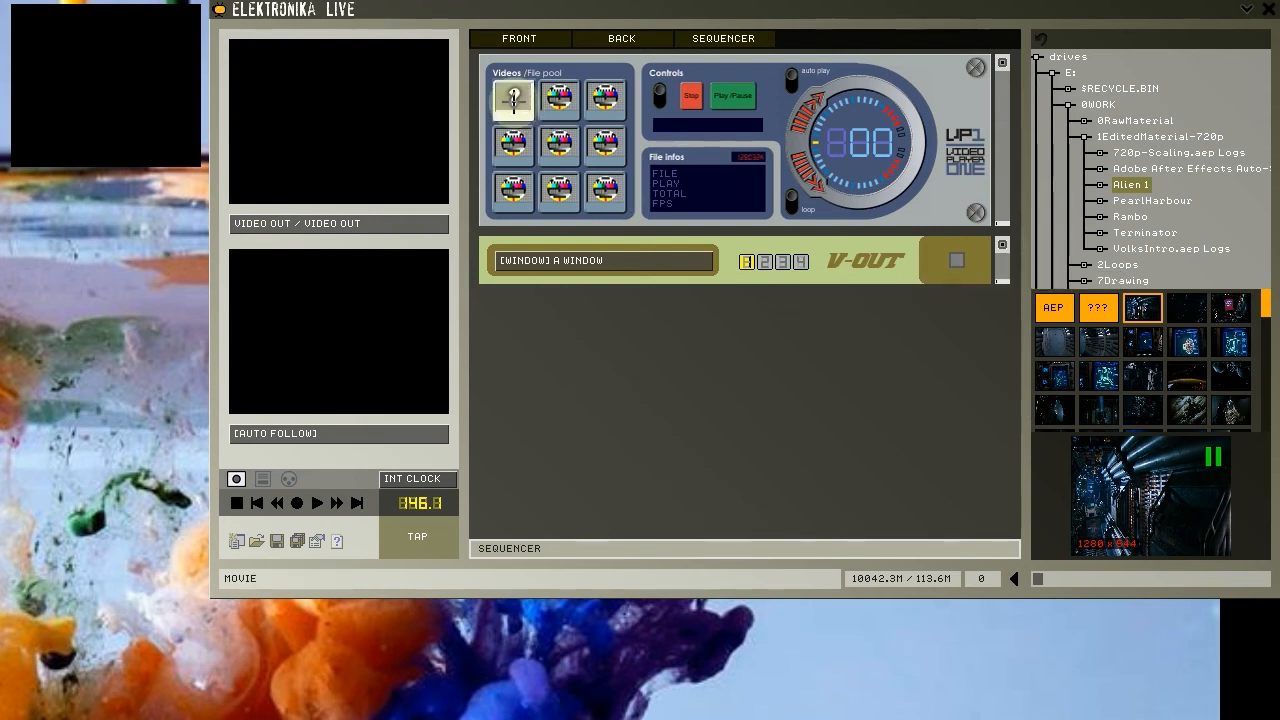
Load the tunnel clip into VP1 and start transport and player playback.
{"action": "left_click", "coordinate": [513, 98]}
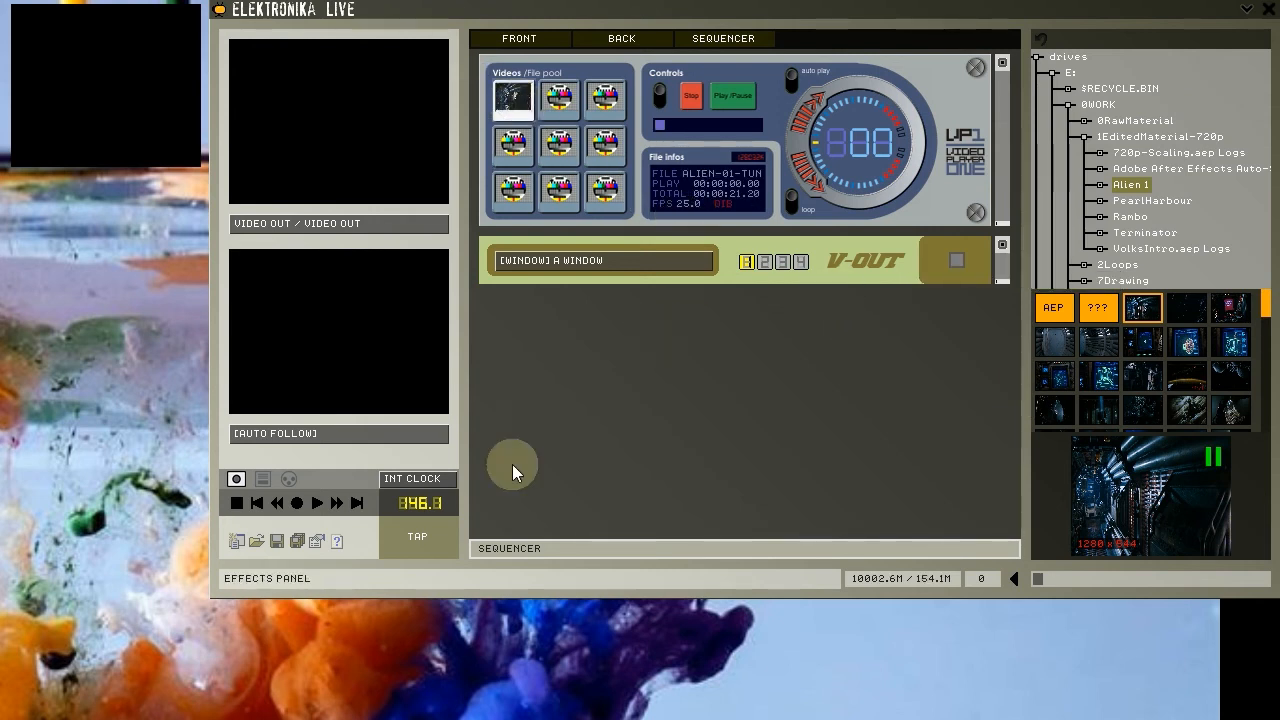
{"action": "left_click", "coordinate": [317, 503]}
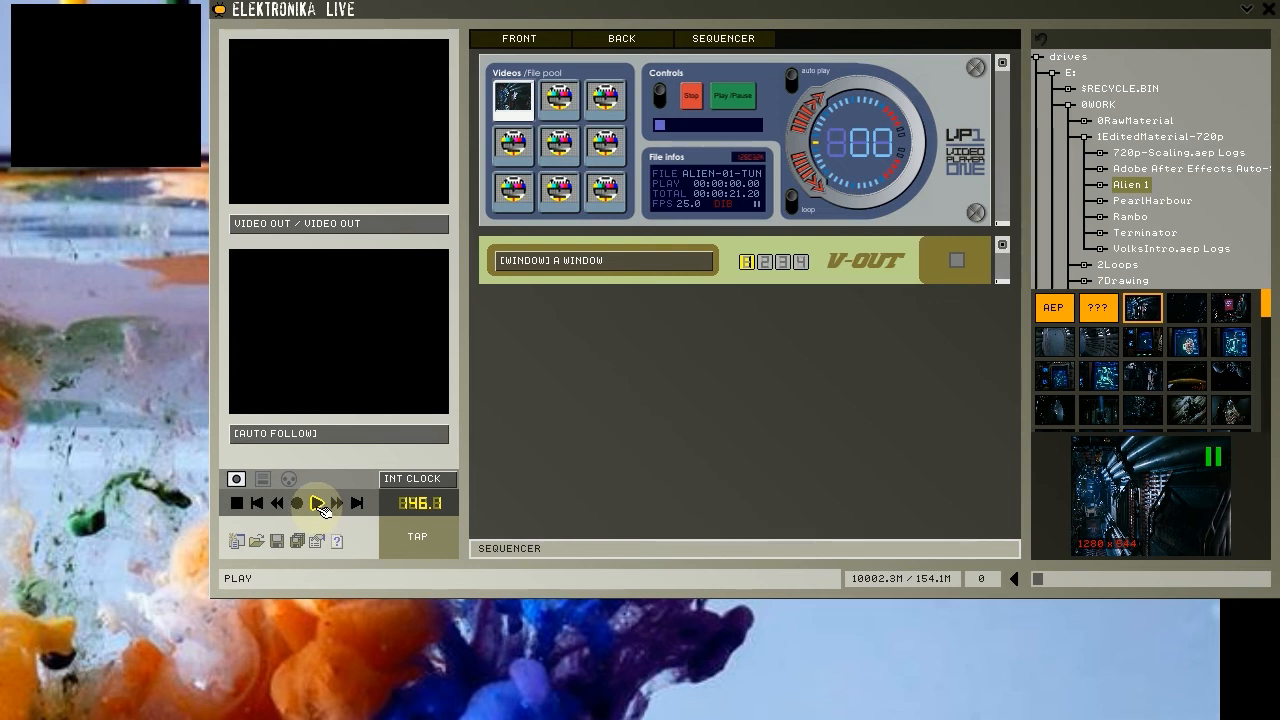
{"action": "left_click", "coordinate": [733, 95]}
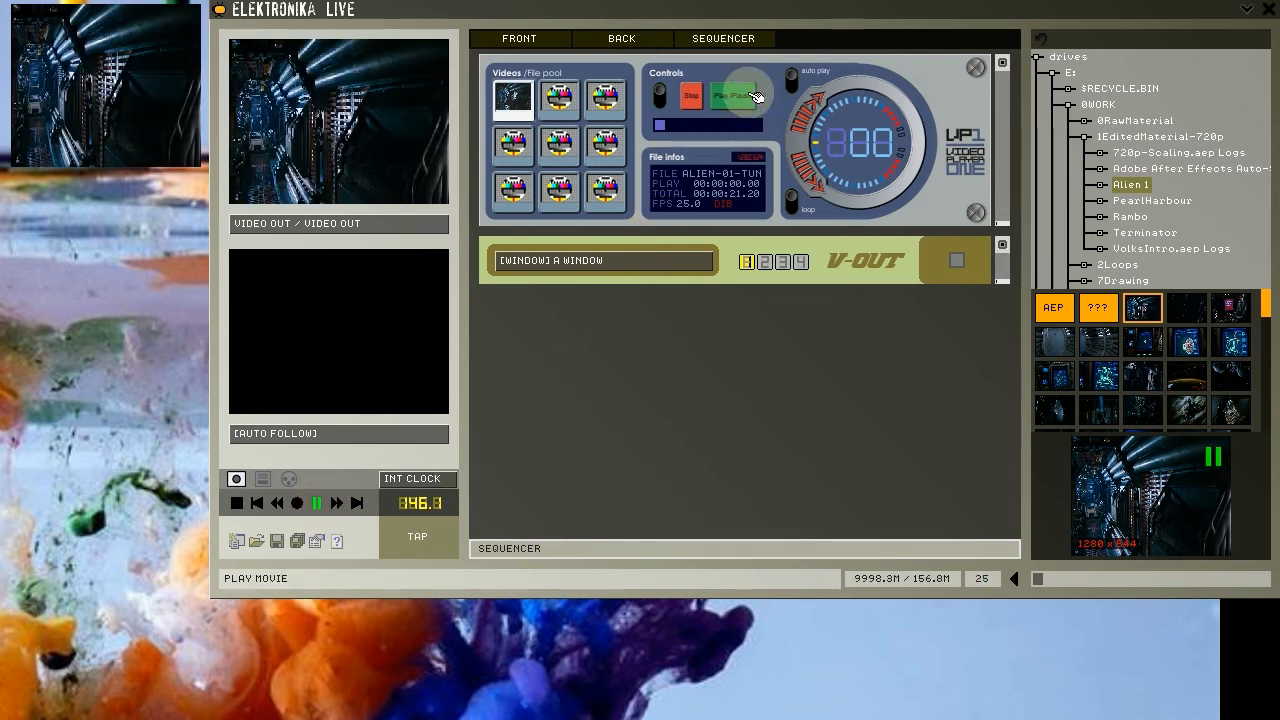
{"action": "left_click", "coordinate": [737, 95]}
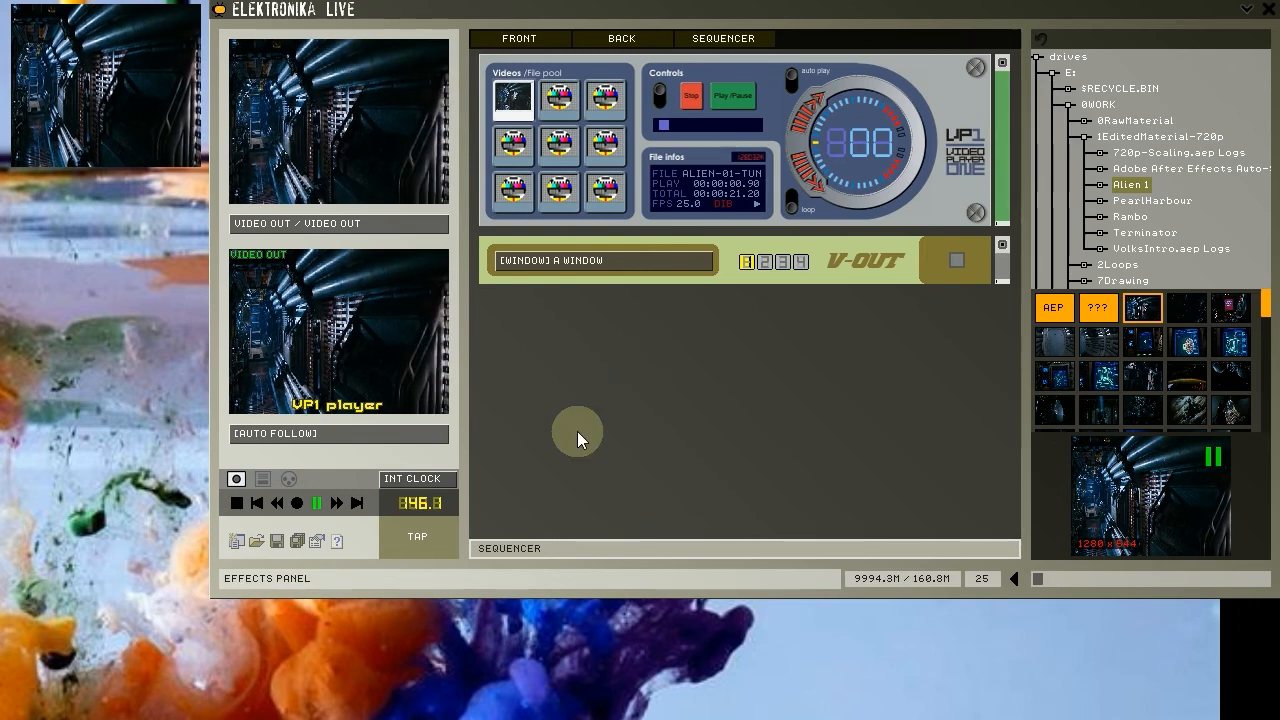
Adjust the transport and VP1 playback controls so the tunnel clip plays.
{"action": "left_click", "coordinate": [237, 503]}
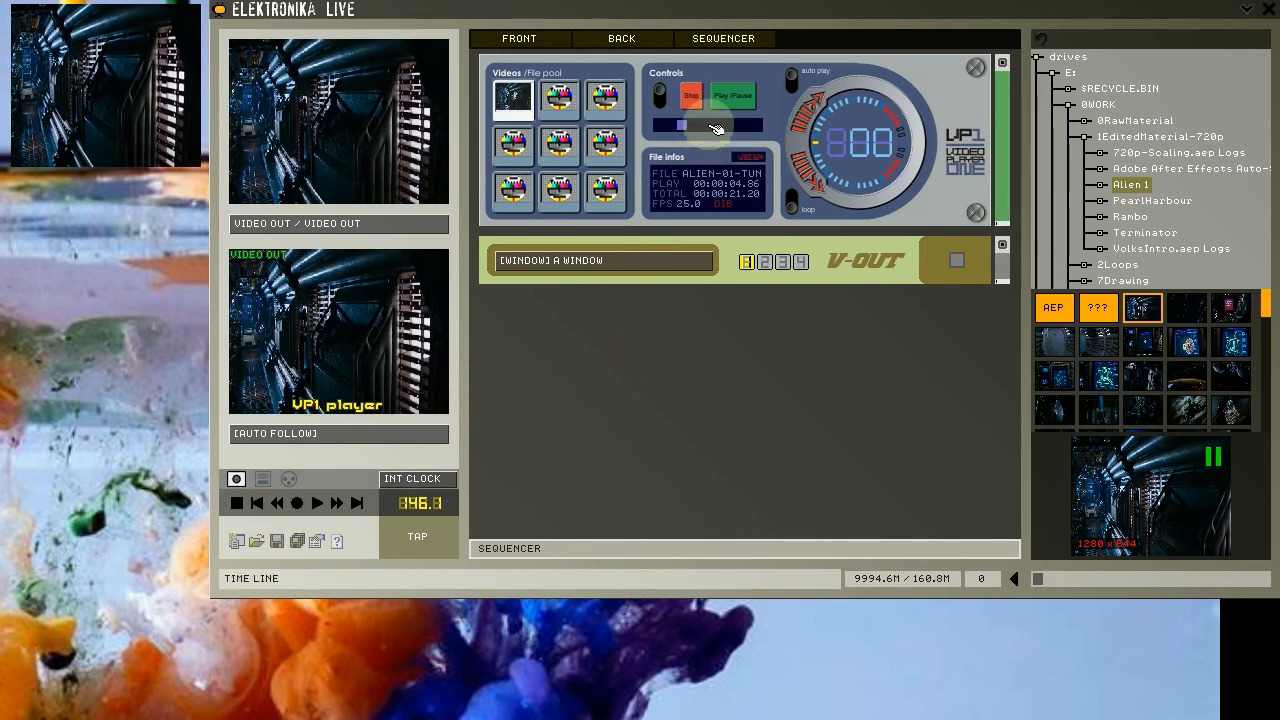
{"action": "left_click", "coordinate": [733, 95]}
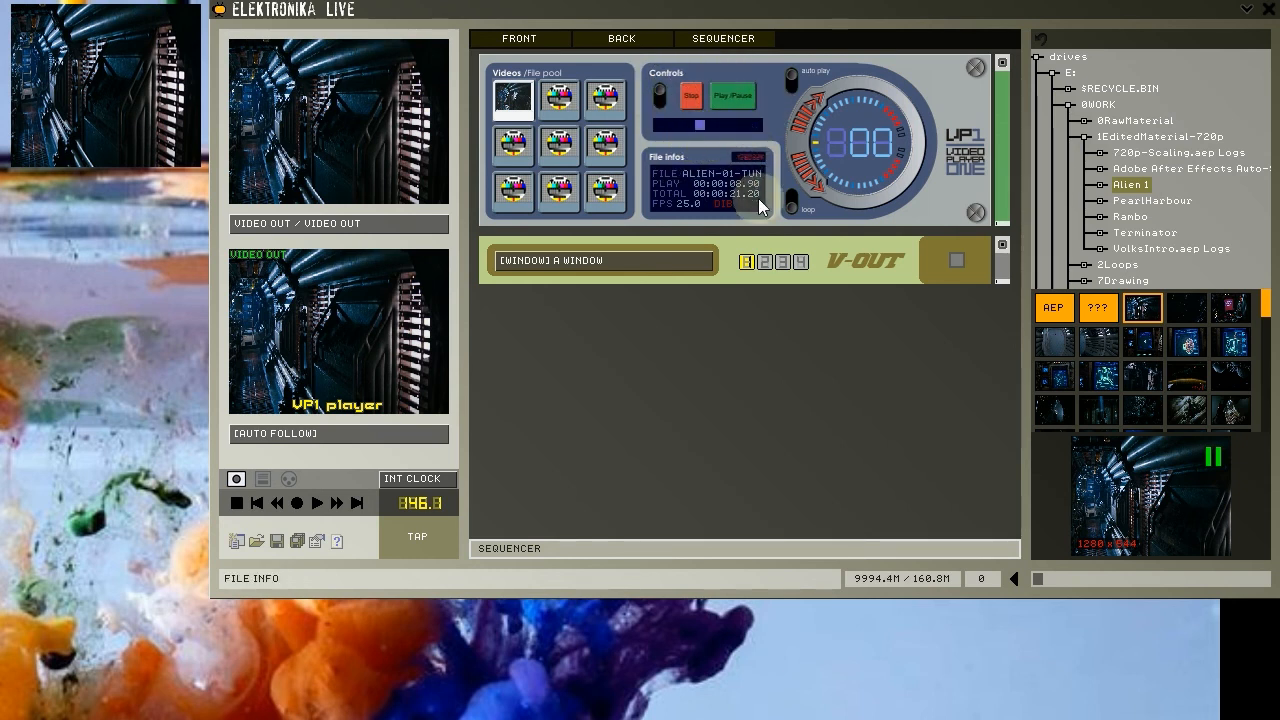
{"action": "left_click", "coordinate": [688, 95]}
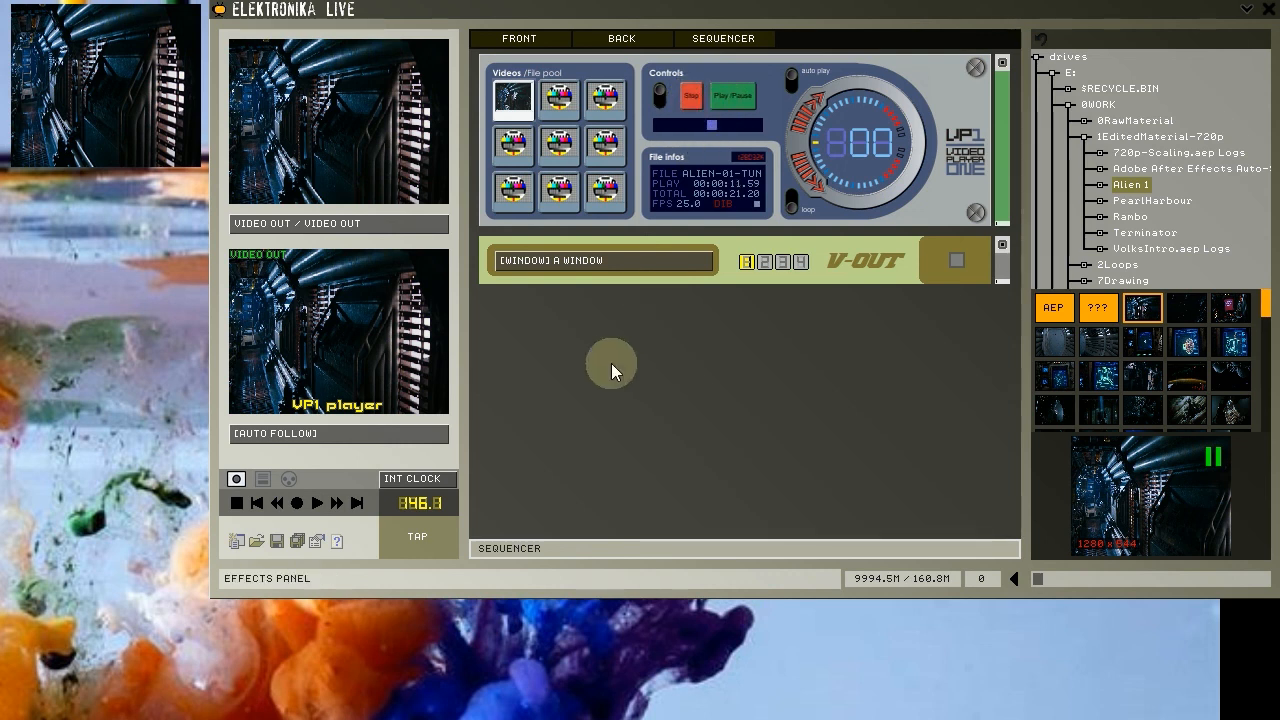
{"action": "mouse_move", "coordinate": [277, 540]}
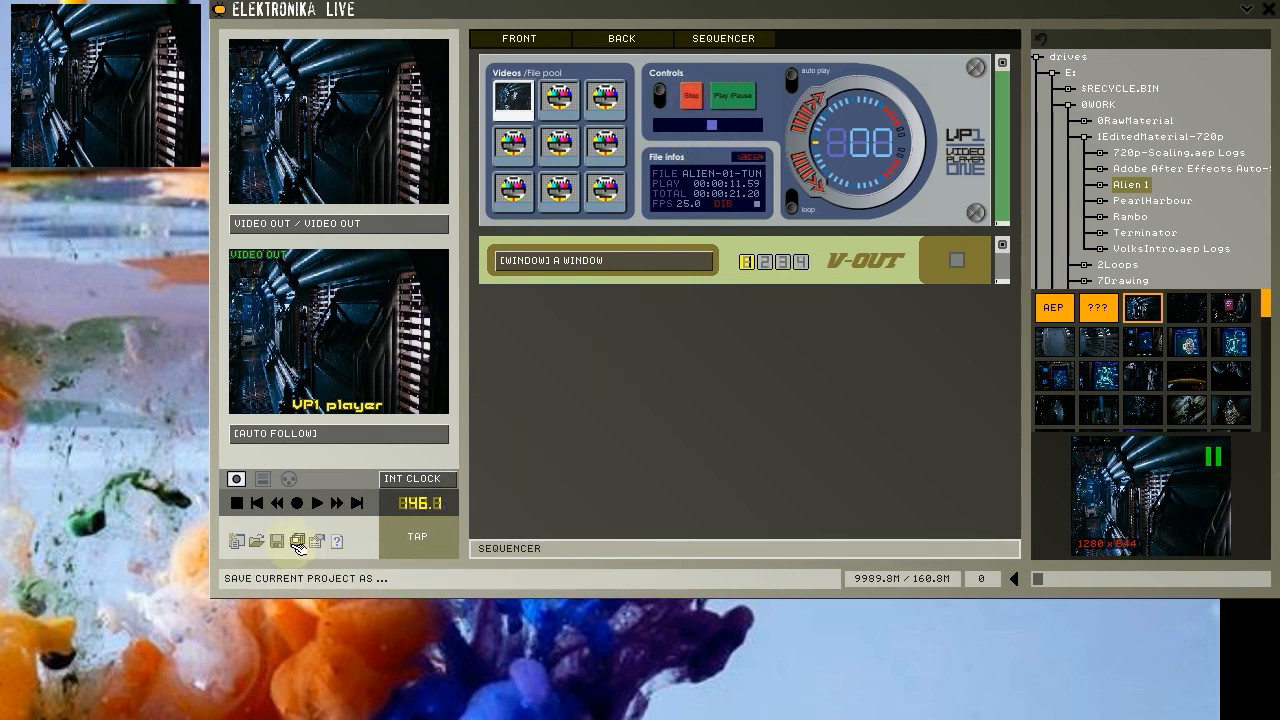
{"action": "mouse_move", "coordinate": [296, 540]}
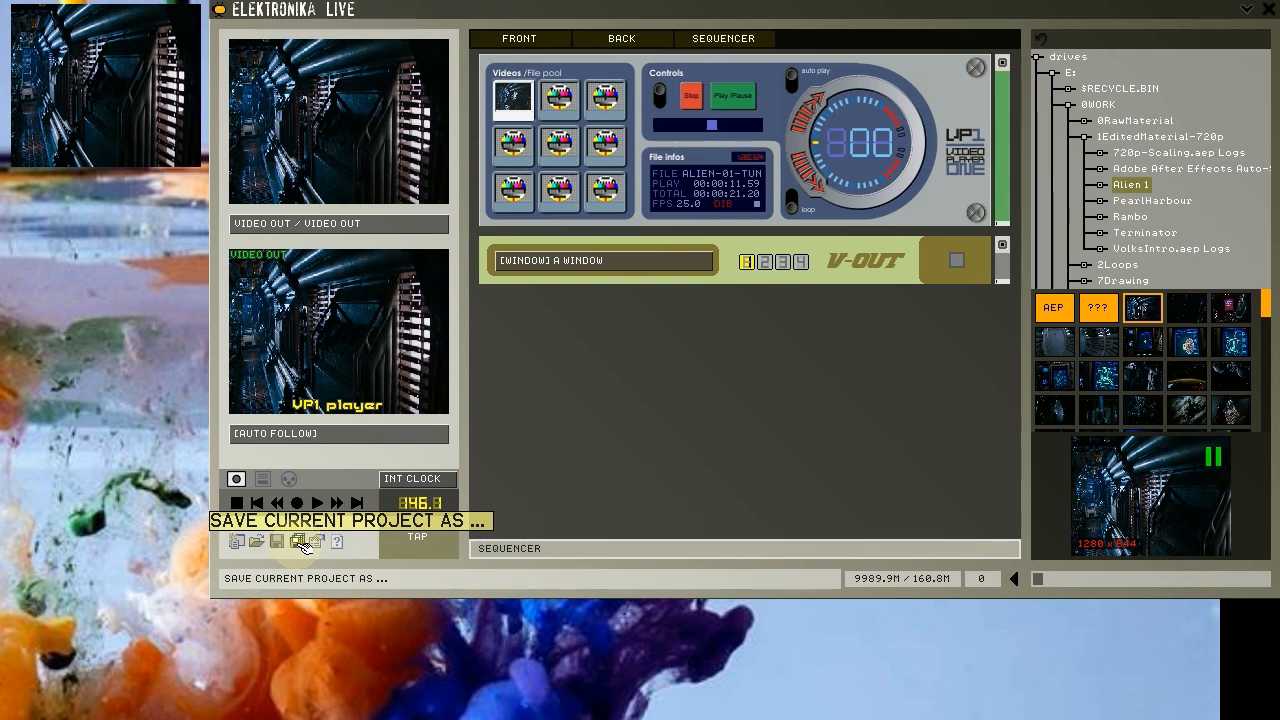
Open 'Save current project as' and choose Documents as the save location.
{"action": "left_click", "coordinate": [297, 540]}
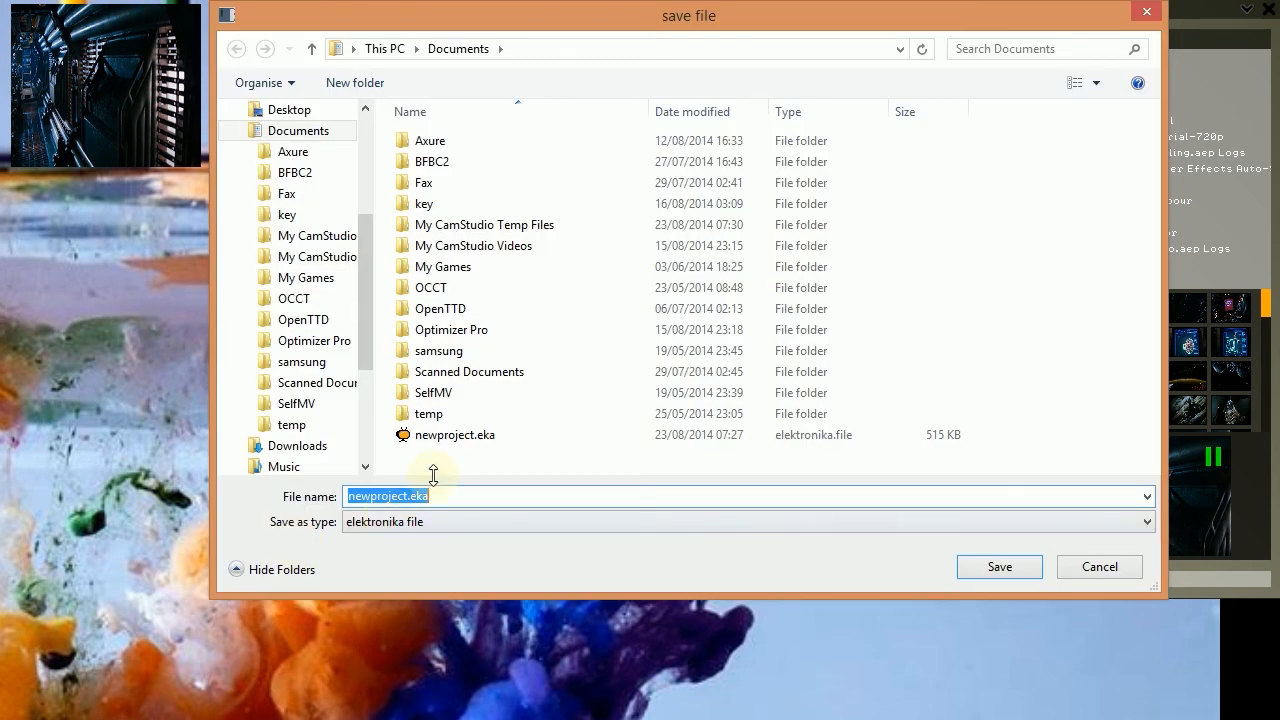
{"action": "mouse_move", "coordinate": [468, 478]}
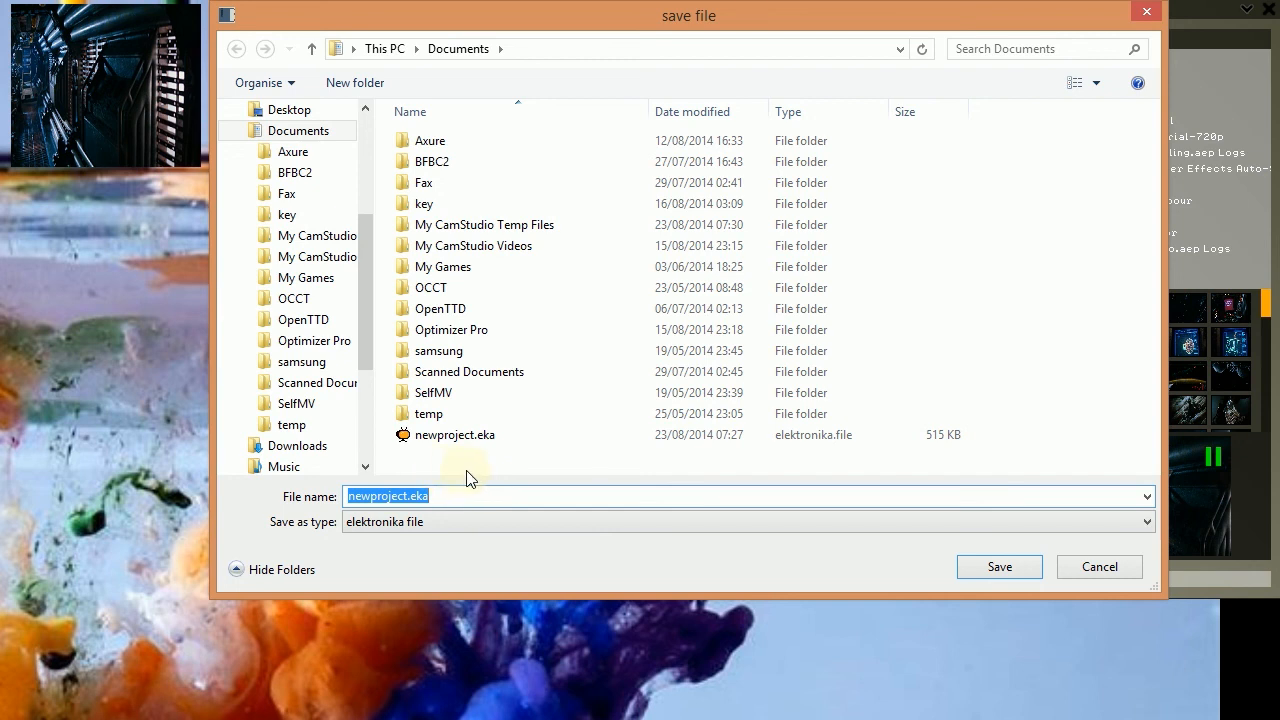
{"action": "left_click", "coordinate": [298, 130]}
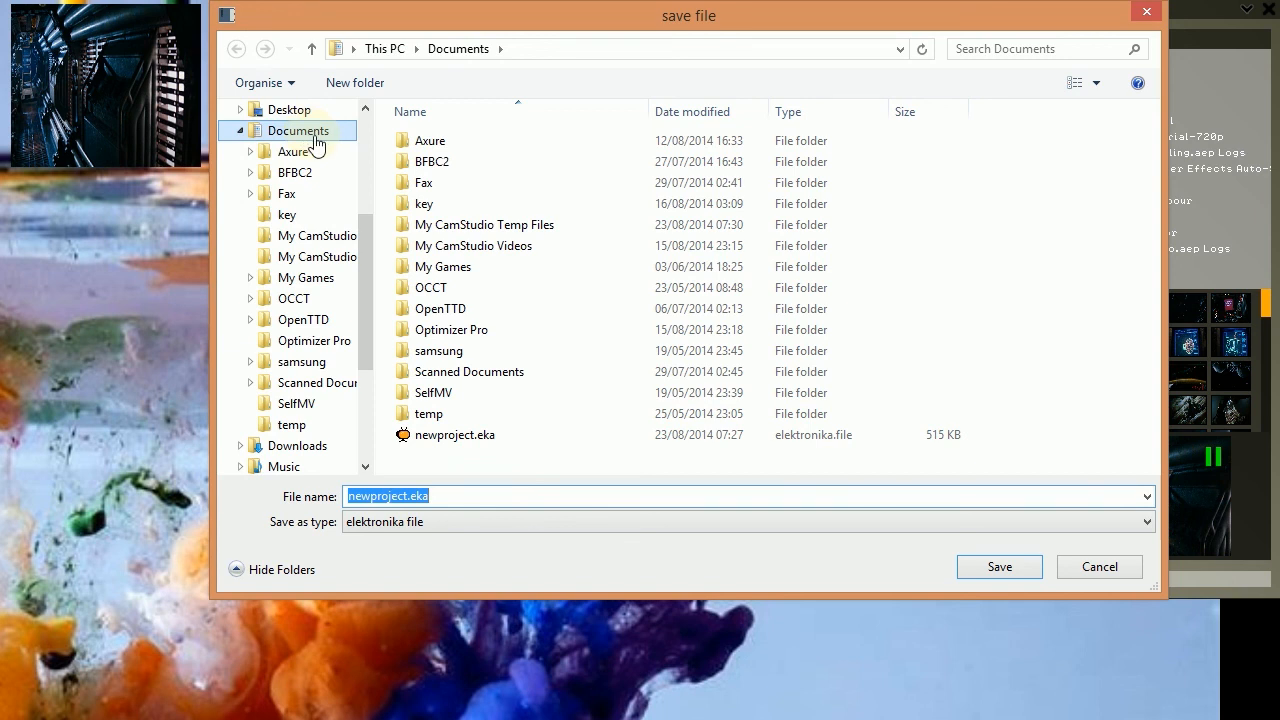
{"action": "left_click", "coordinate": [454, 434]}
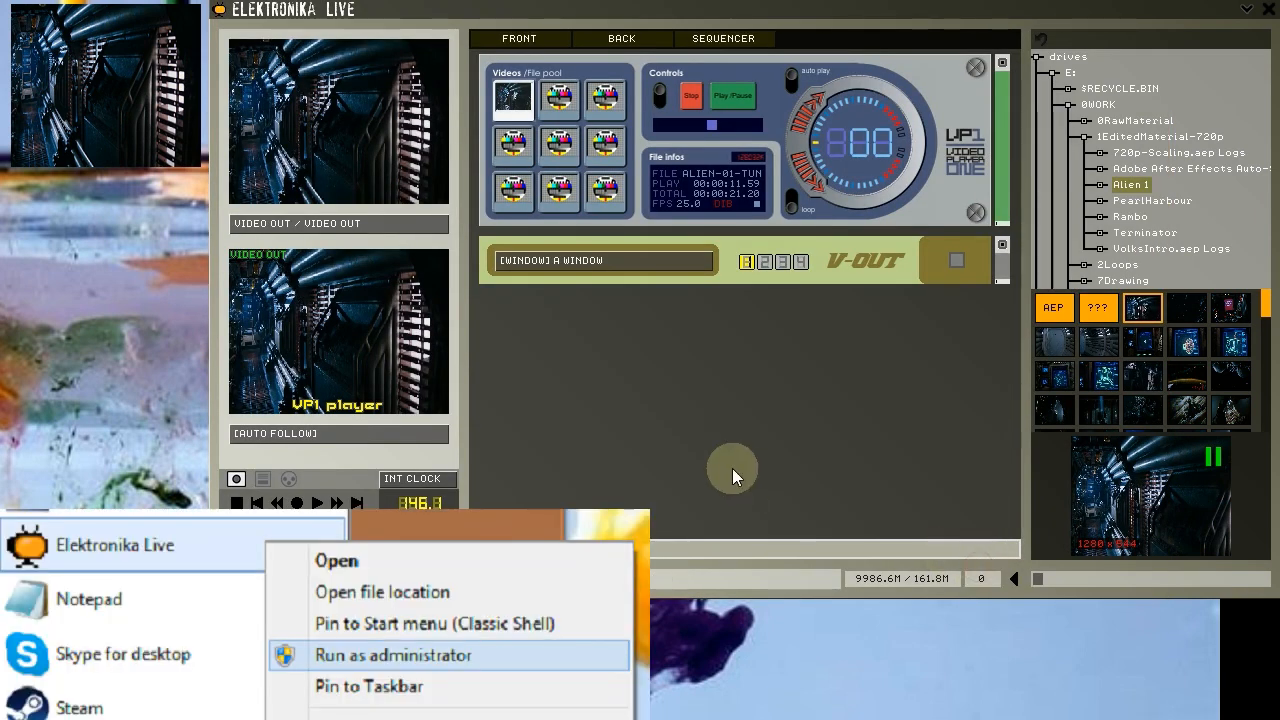
{"action": "mouse_move", "coordinate": [643, 498]}
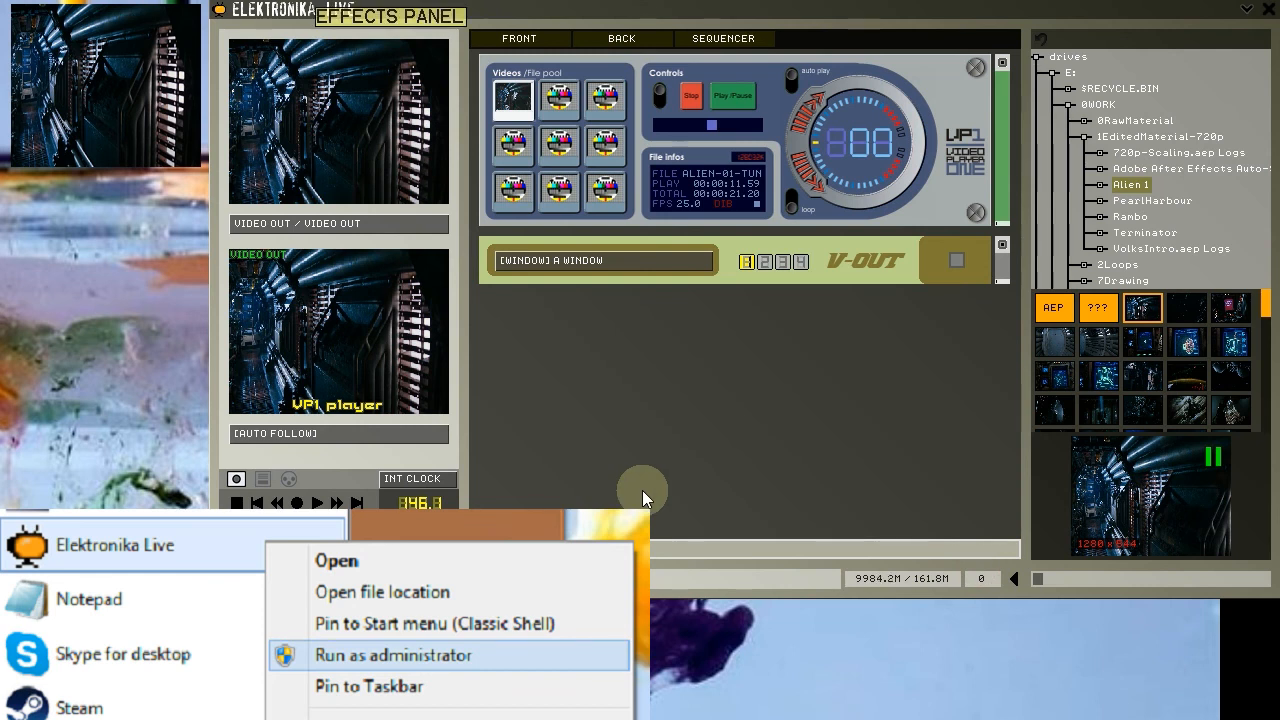